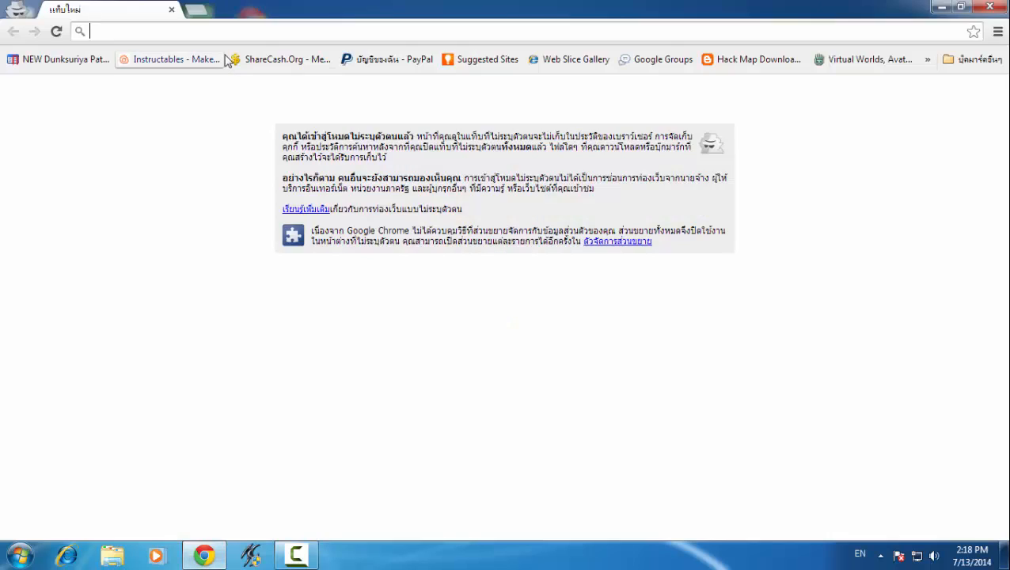
# Go to minecraftexe.com in the incognito Chrome window
pyautogui.write('minecraftexe.com')
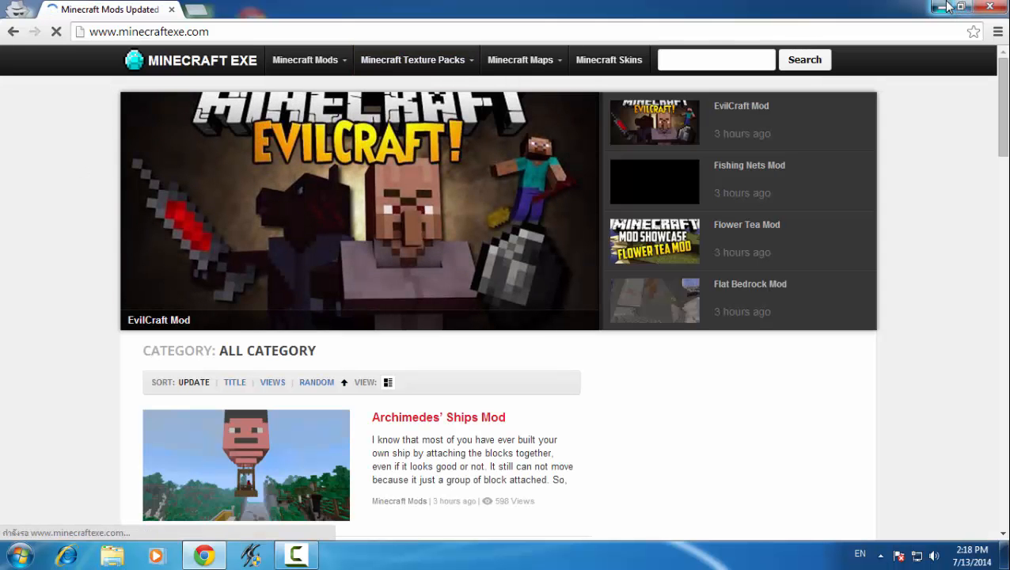
# Run the forge-1.7.10 installer from the desktop and install the Forge client
pyautogui.click(961, 7)
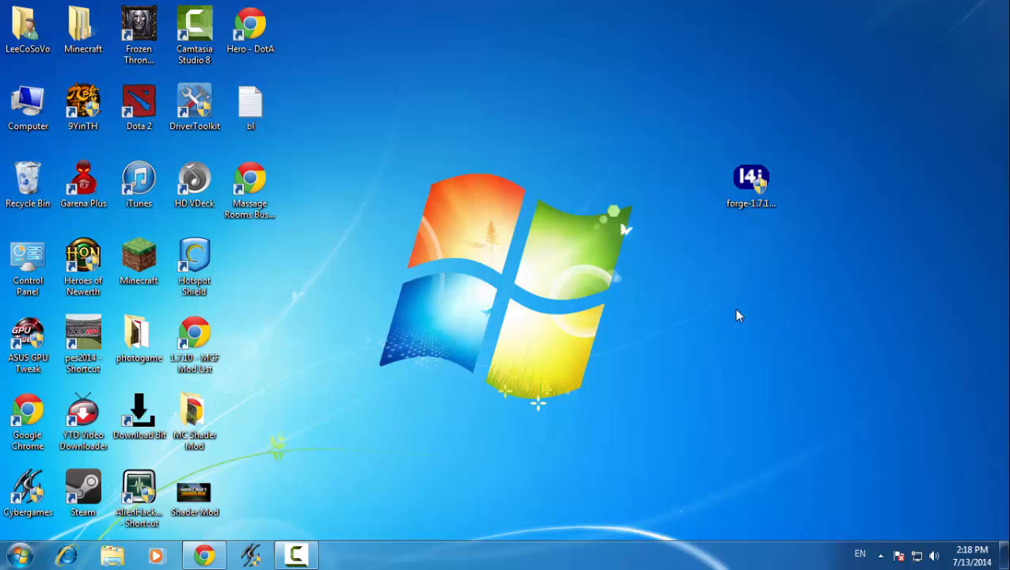
pyautogui.click(750, 182)
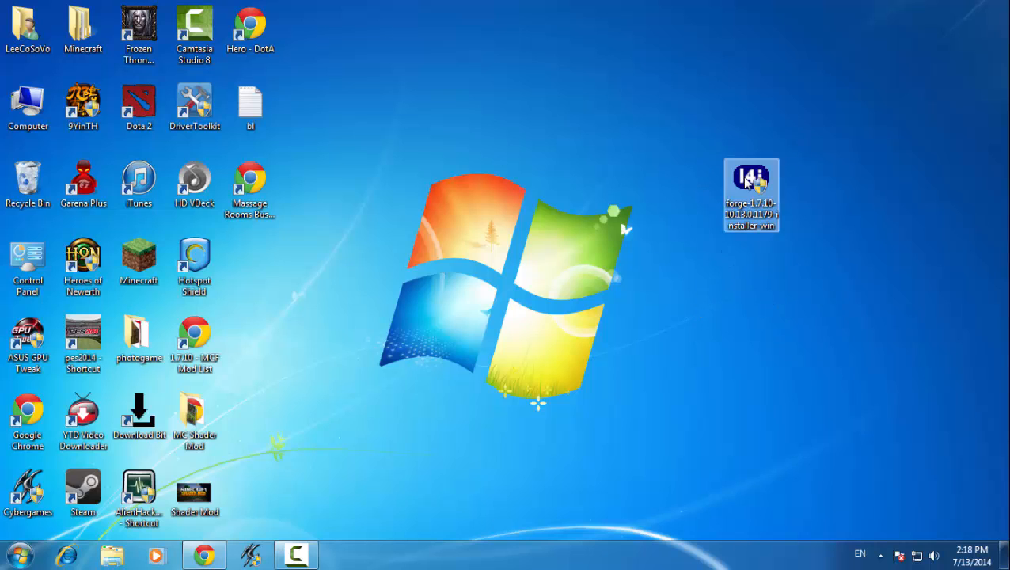
pyautogui.moveTo(764, 188)
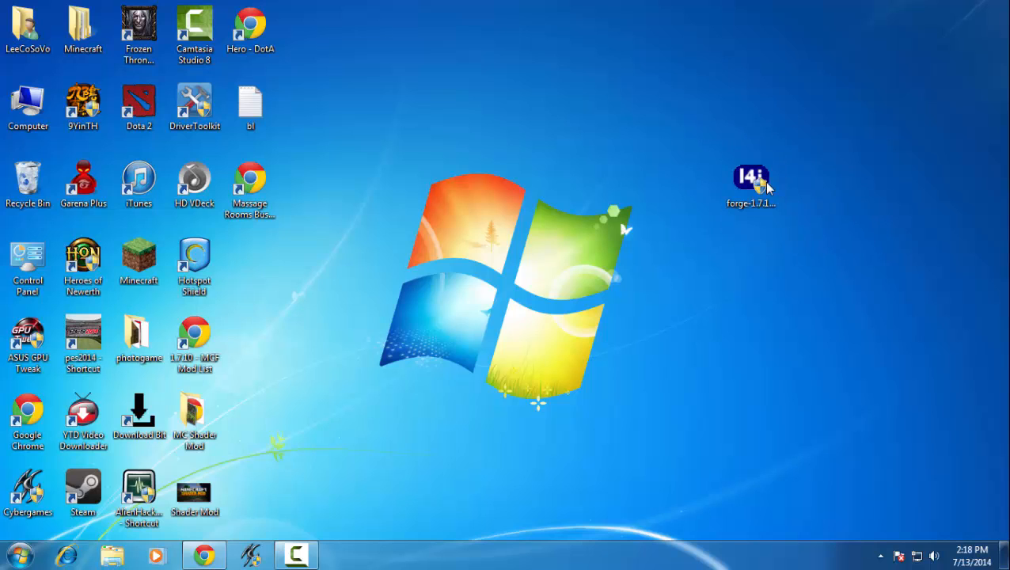
pyautogui.doubleClick(750, 178)
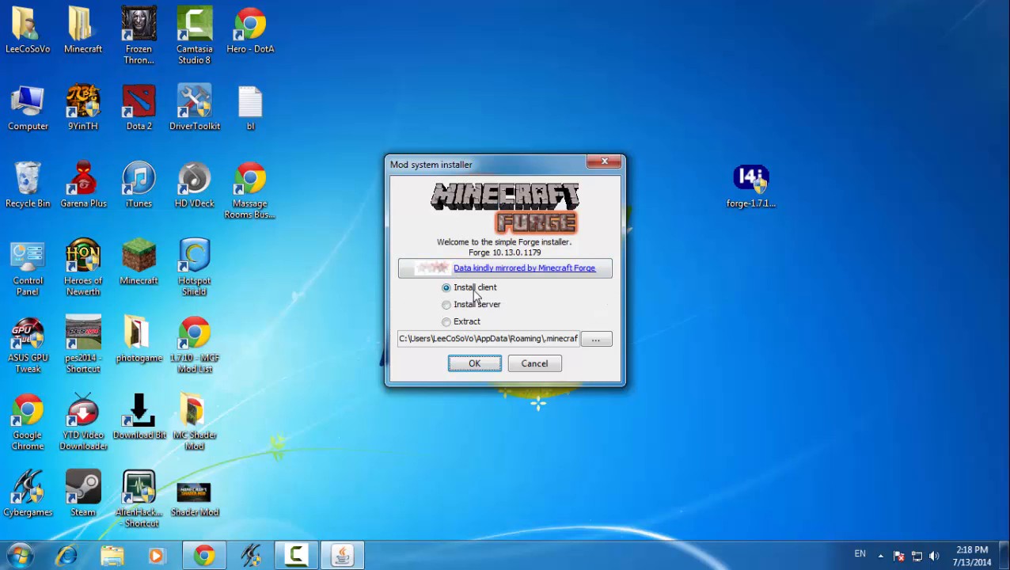
pyautogui.click(474, 362)
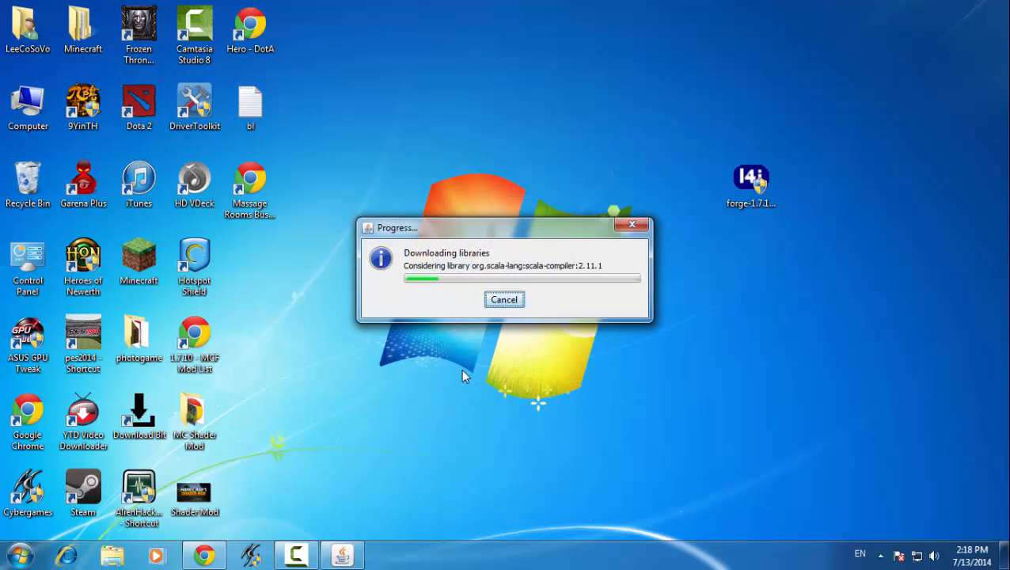
pyautogui.moveTo(532, 297)
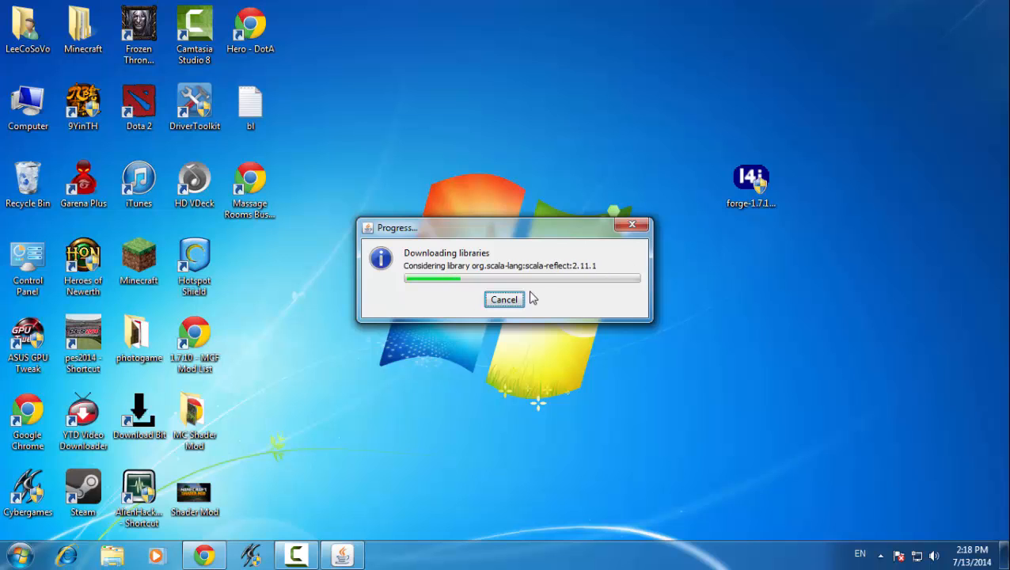
pyautogui.click(504, 300)
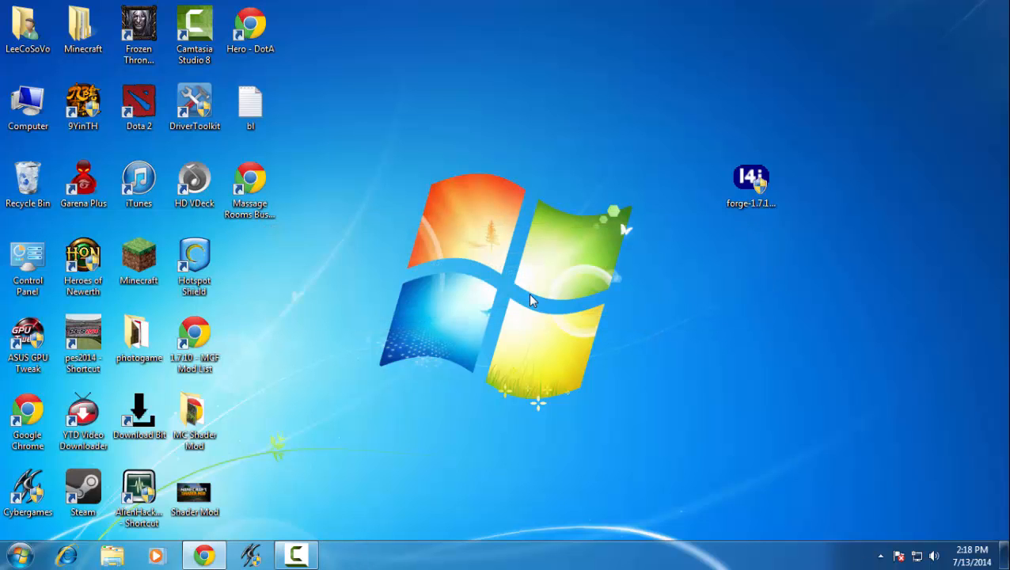
# Start Minecraft Launcher from the desktop, allow it to run, and move its window up
pyautogui.doubleClick(138, 261)
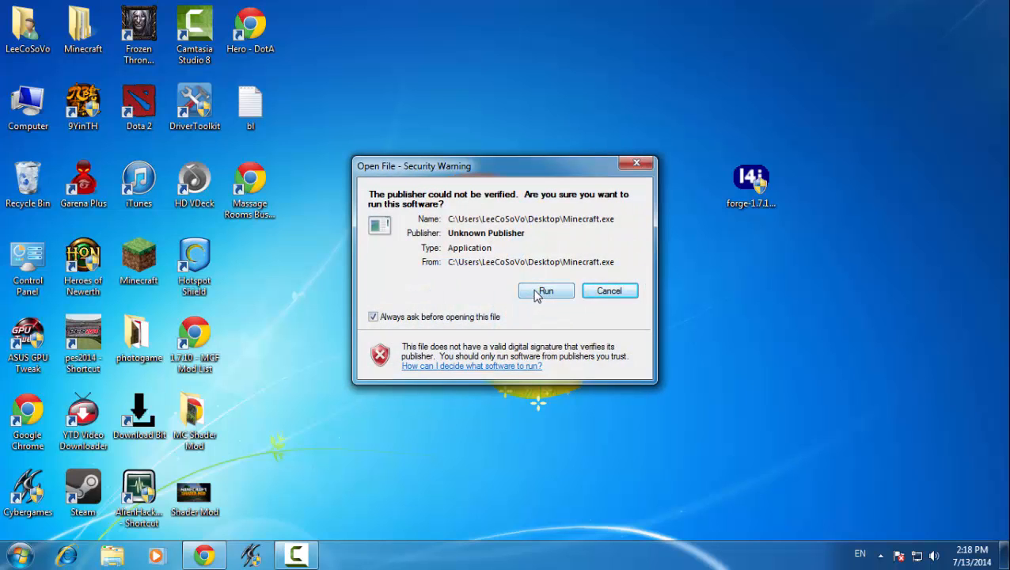
pyautogui.click(546, 290)
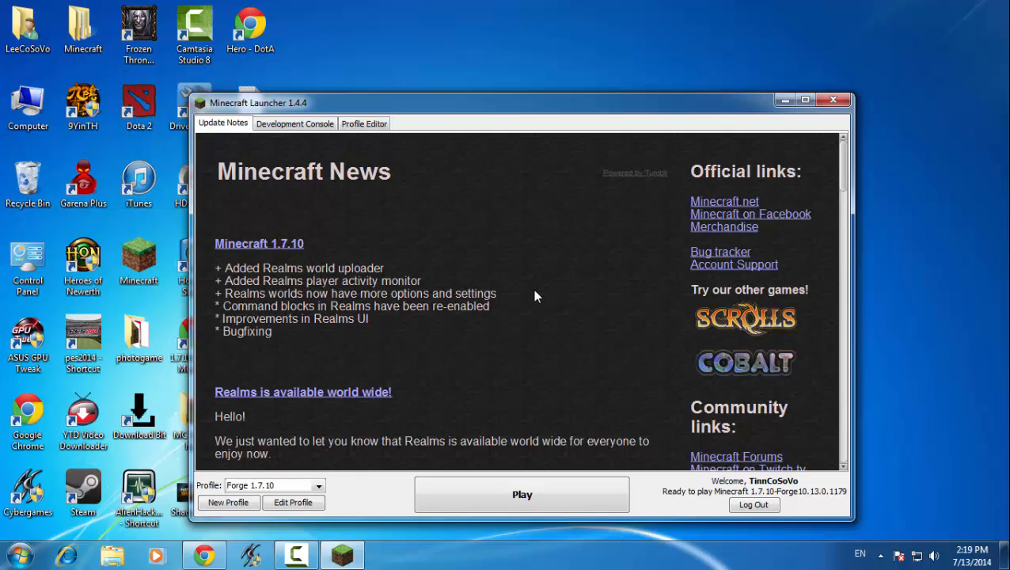
pyautogui.moveTo(538, 87)
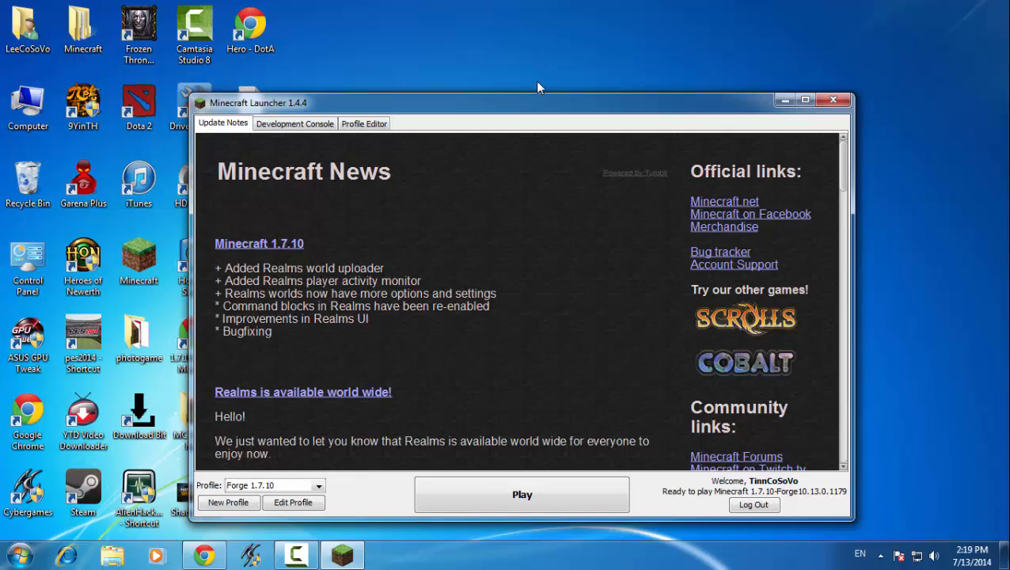
pyautogui.moveTo(538, 103); pyautogui.dragTo(521, 65)
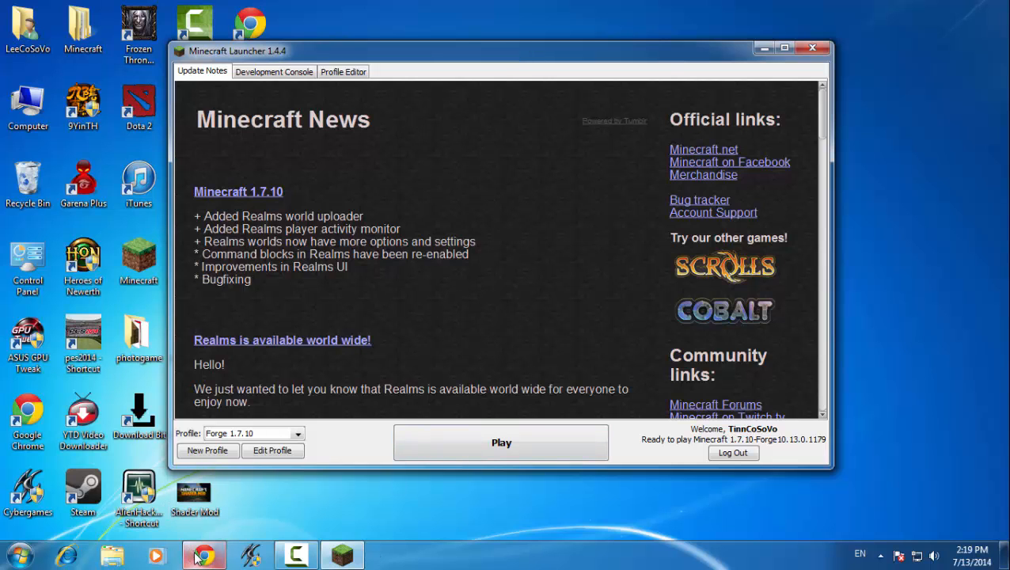
# Search minecraftexe.com for 'forge' and open the Minecraft Forge API result
pyautogui.click(203, 553)
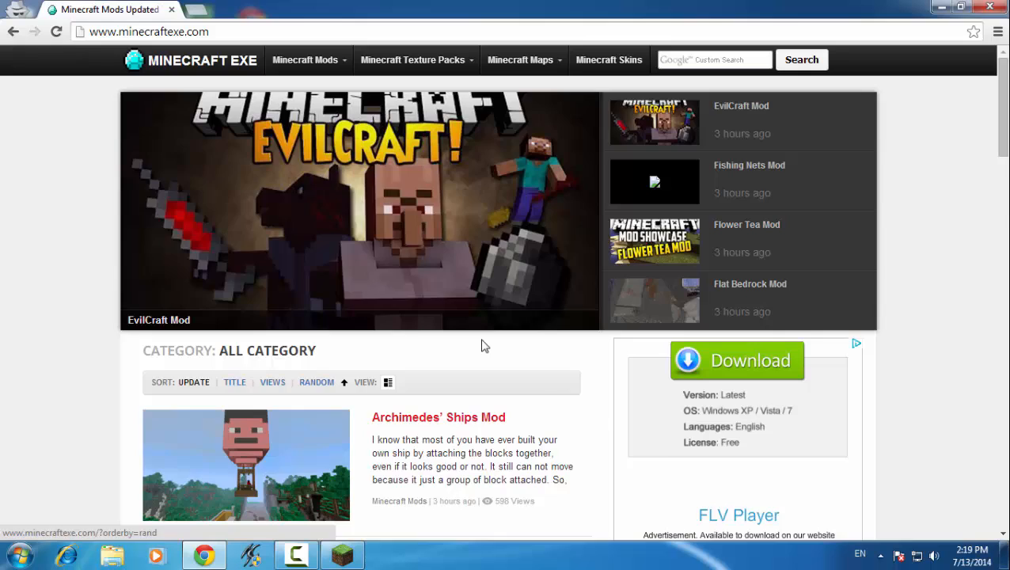
pyautogui.moveTo(283, 269)
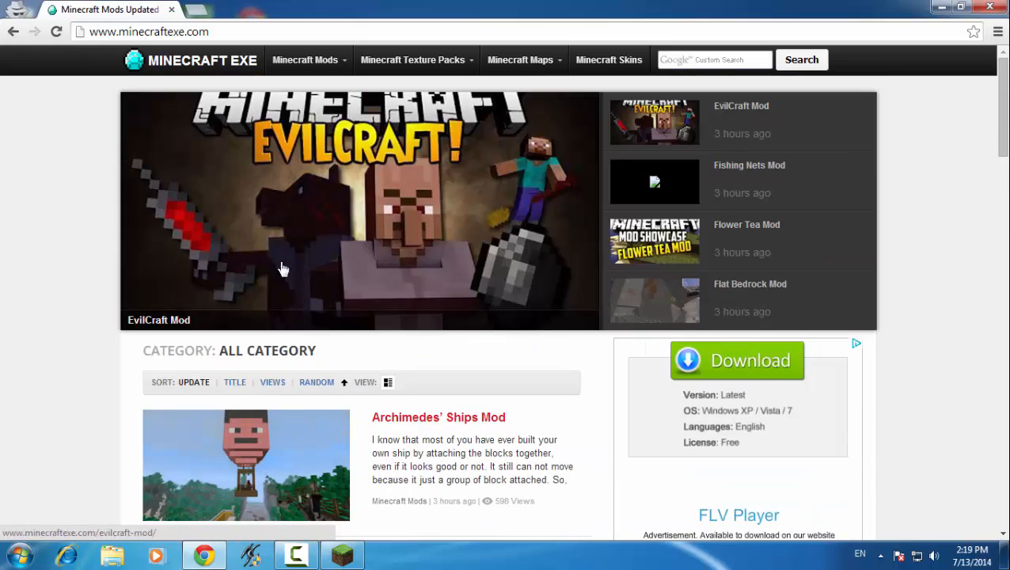
pyautogui.click(715, 60)
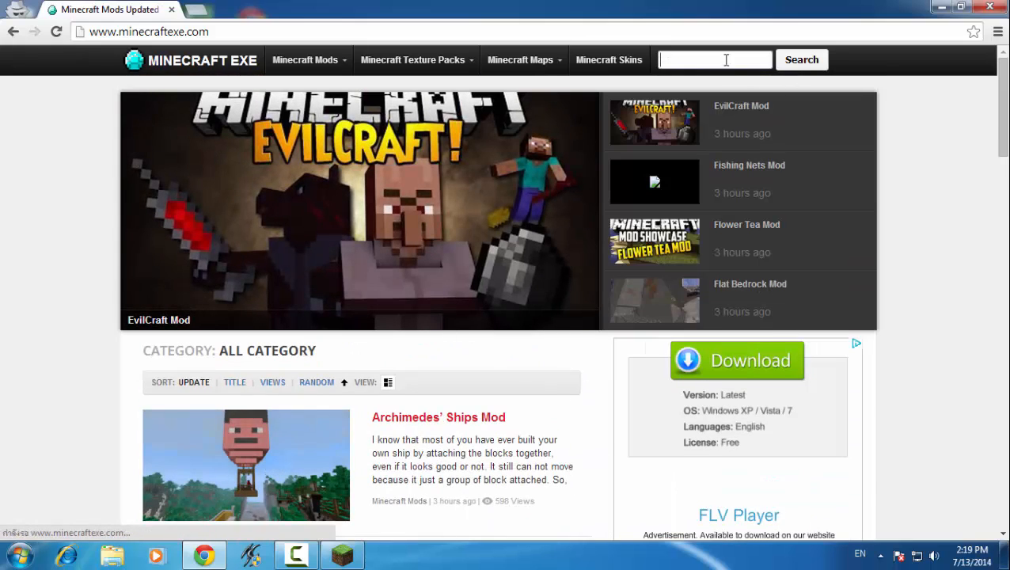
pyautogui.write('forge')
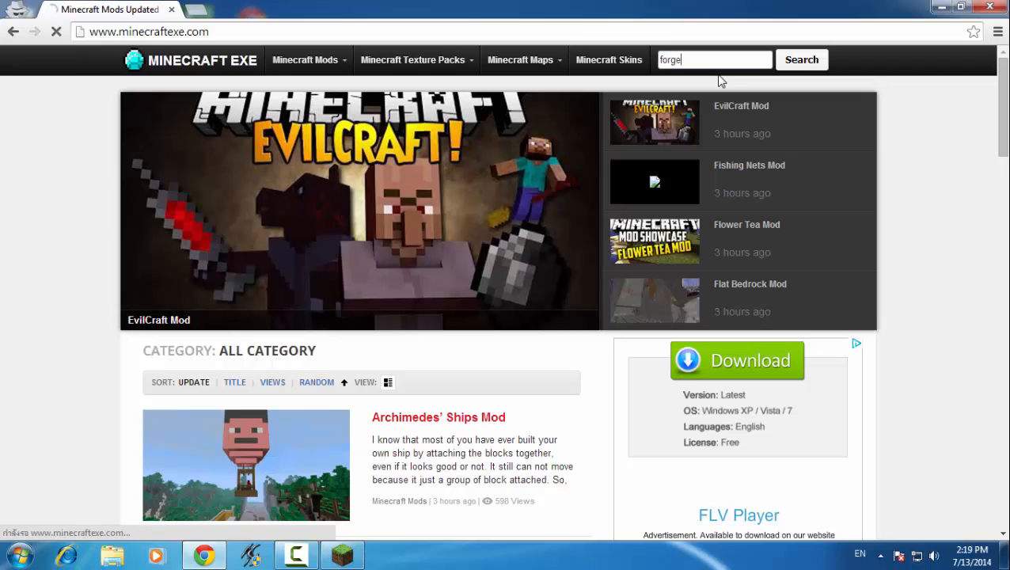
pyautogui.click(304, 60)
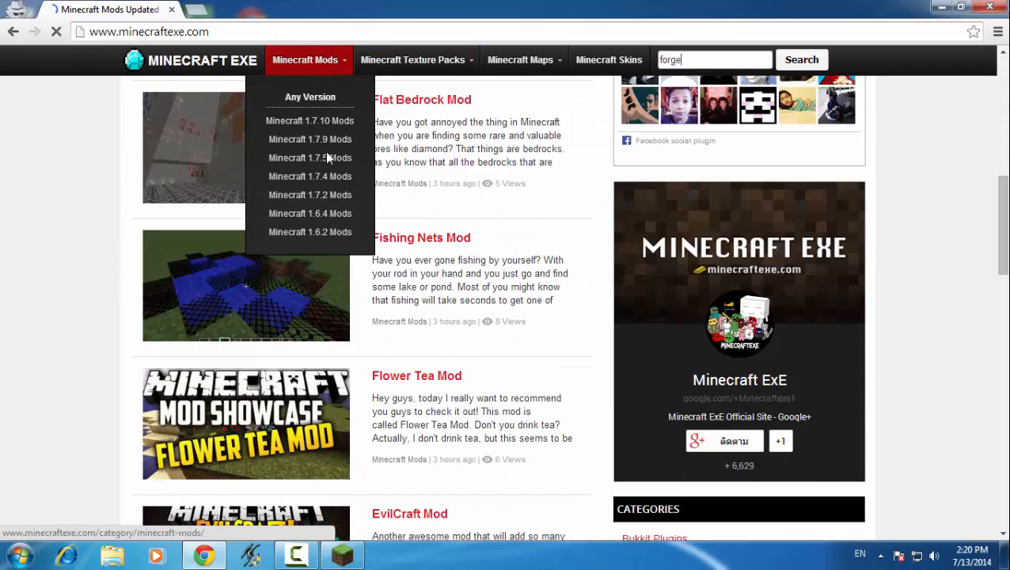
pyautogui.click(800, 59)
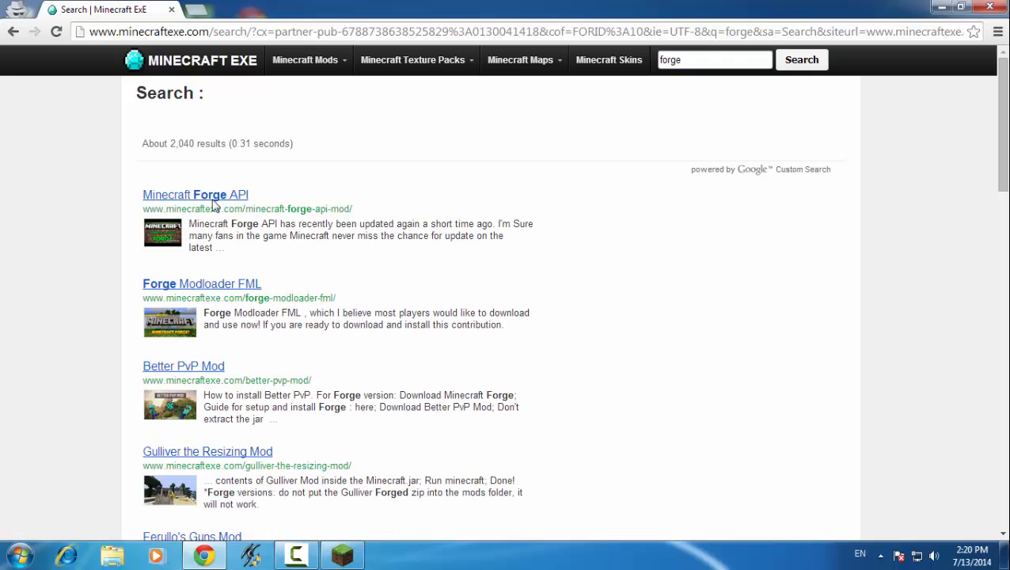
pyautogui.click(196, 194)
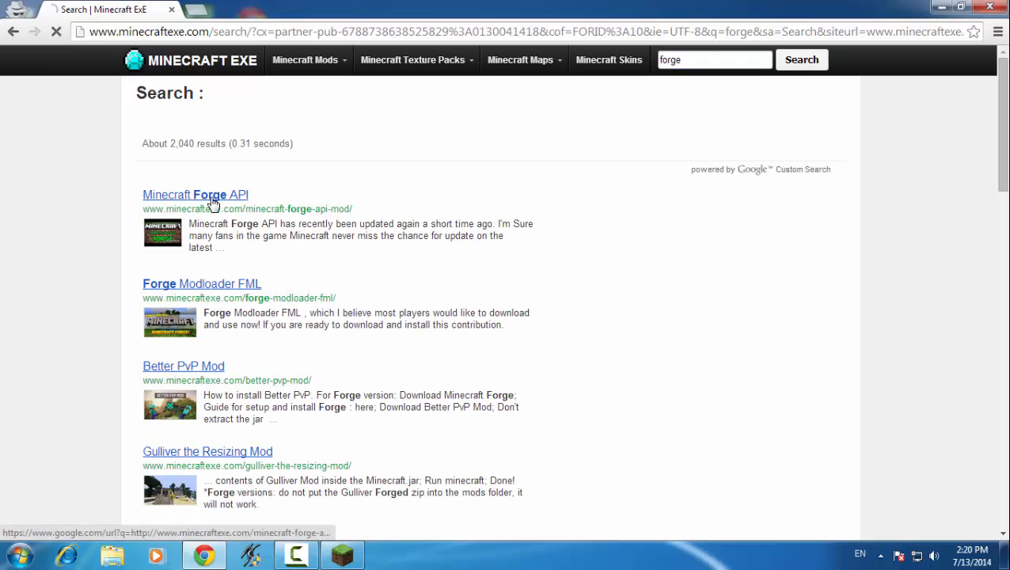
pyautogui.click(196, 194)
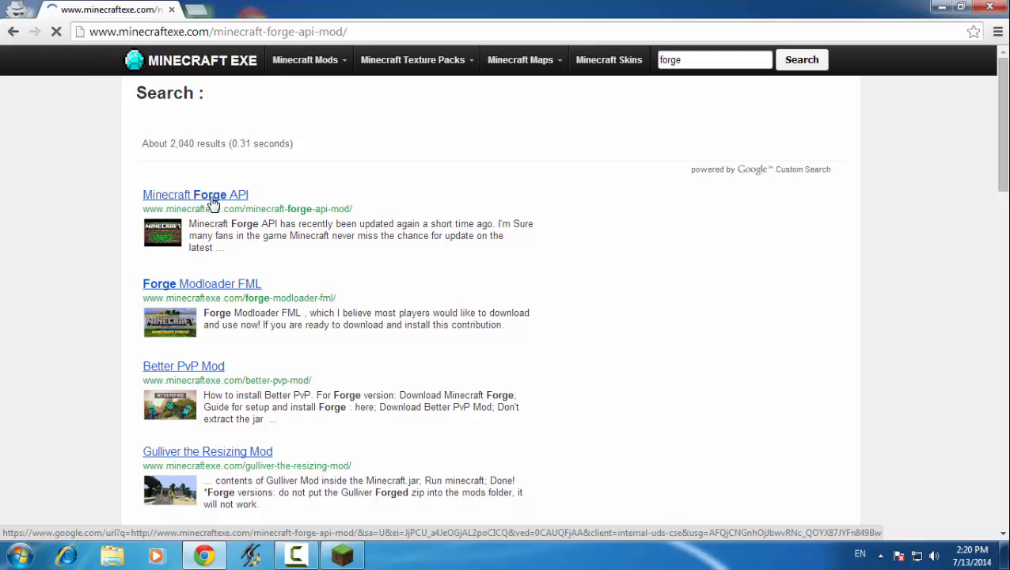
pyautogui.click(195, 194)
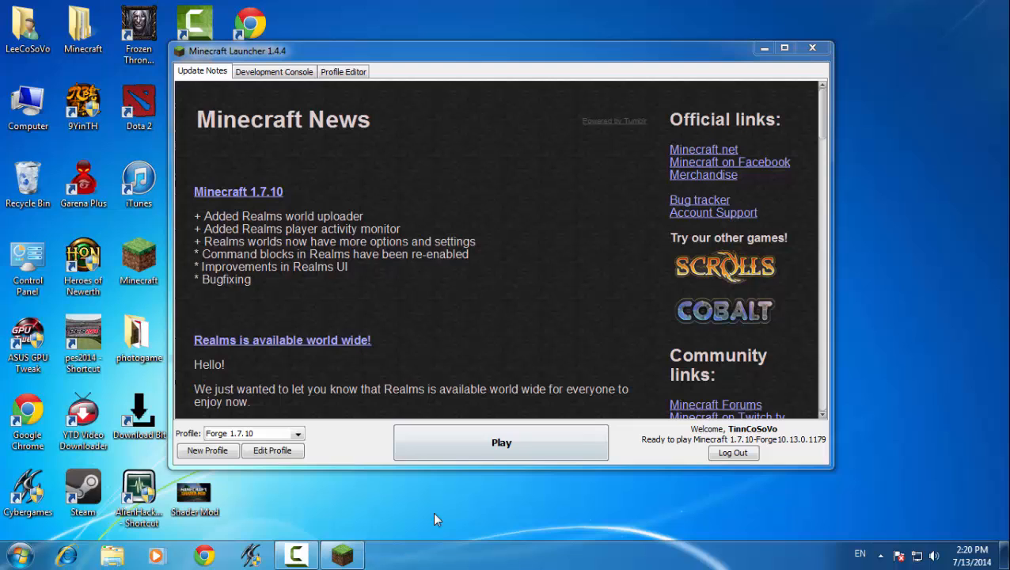
pyautogui.moveTo(272, 450)
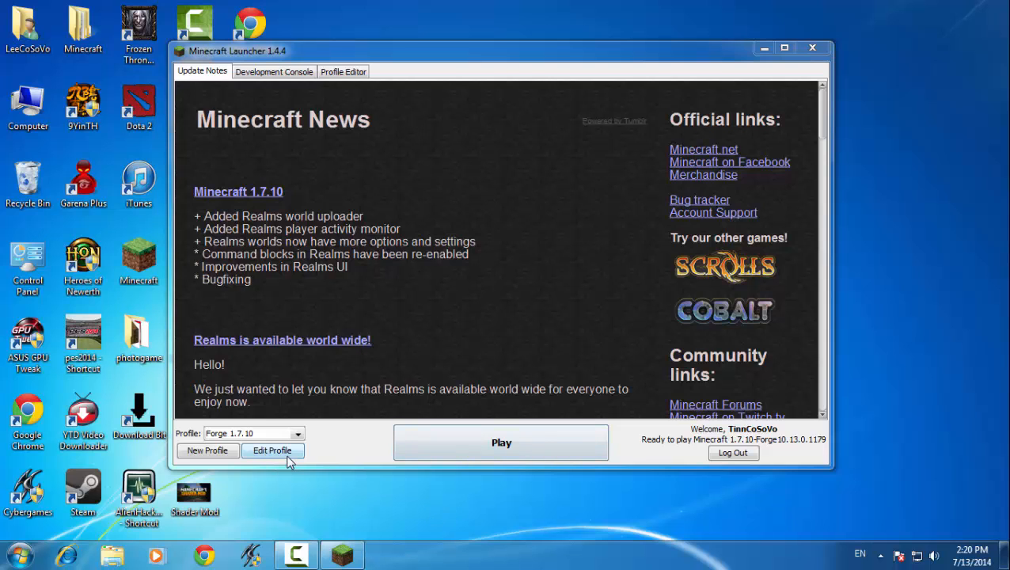
# Set the Forge 1.7.10 profile's version to release 1.7.10-Forge10.13.0.1179
pyautogui.click(271, 450)
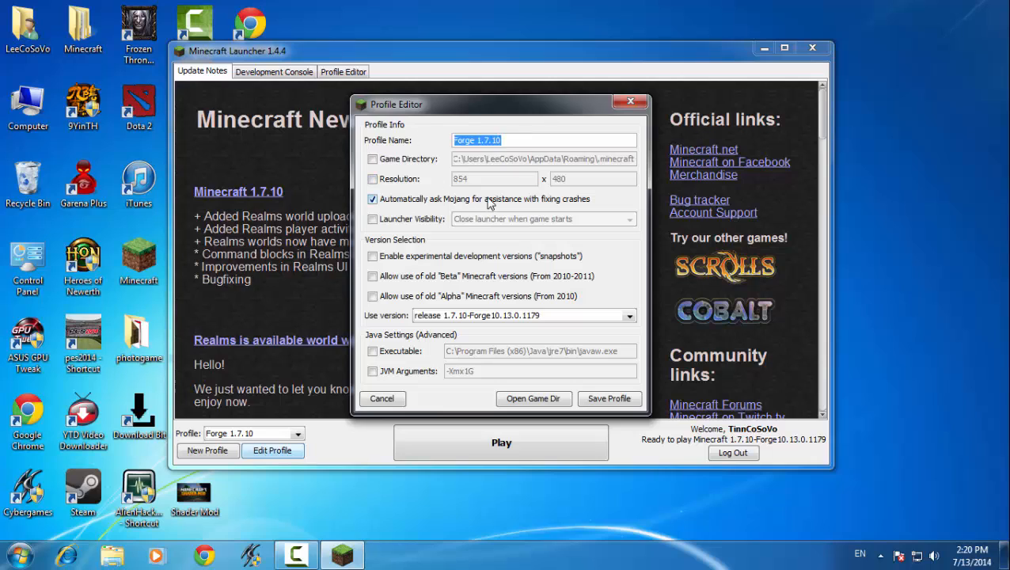
pyautogui.moveTo(419, 327)
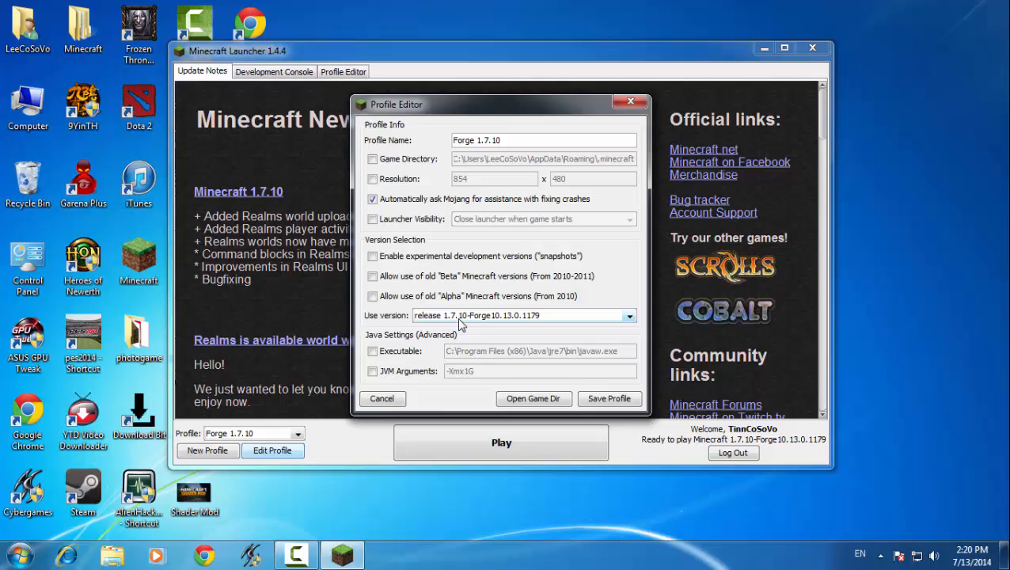
pyautogui.click(629, 315)
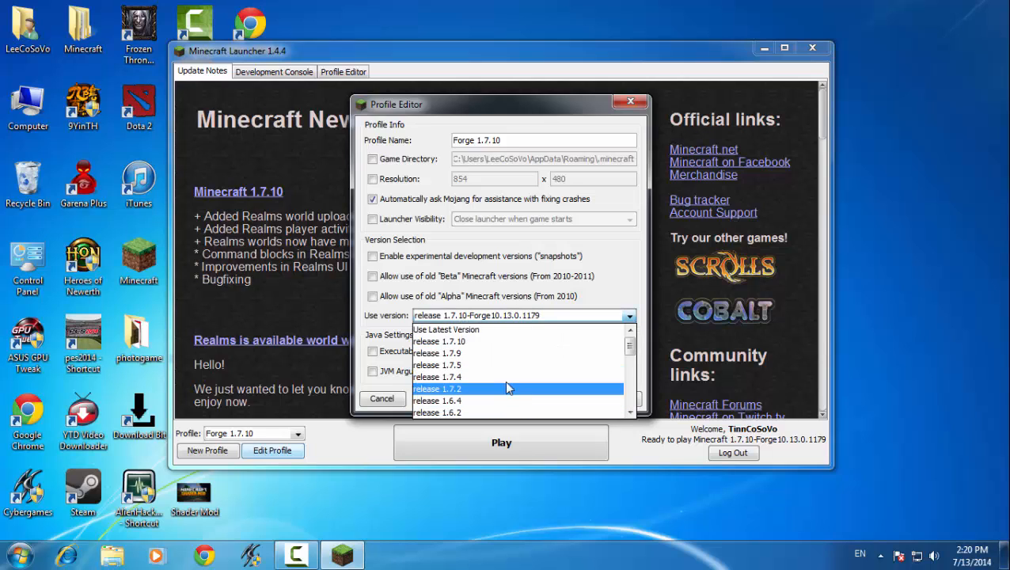
pyautogui.scroll(-3)
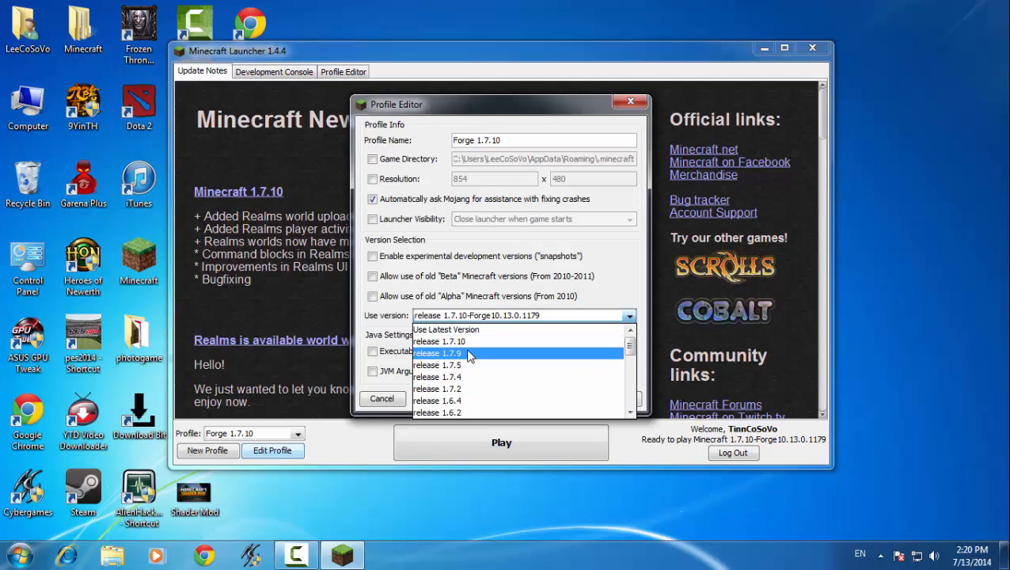
pyautogui.moveTo(479, 354)
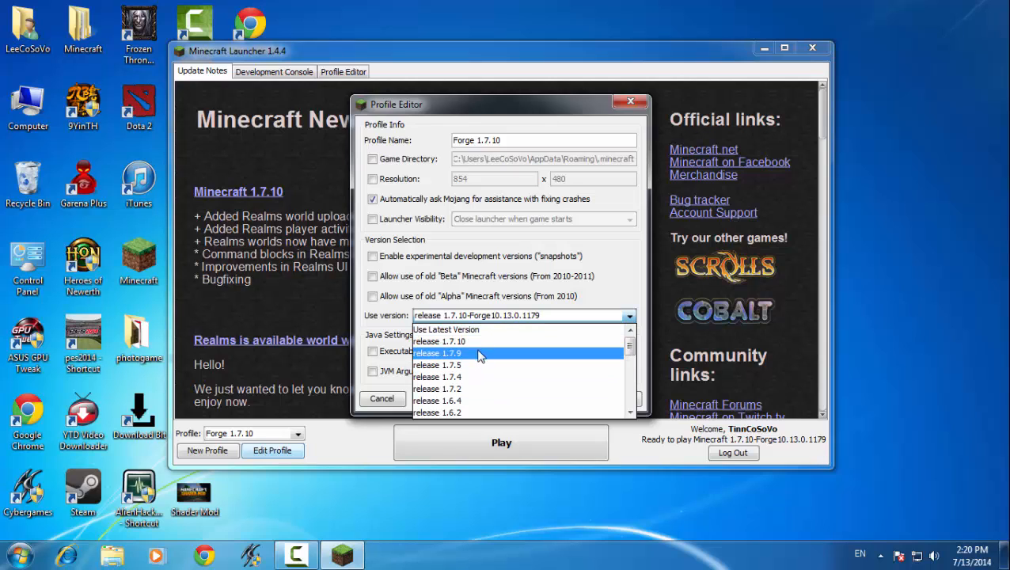
pyautogui.scroll(-3)
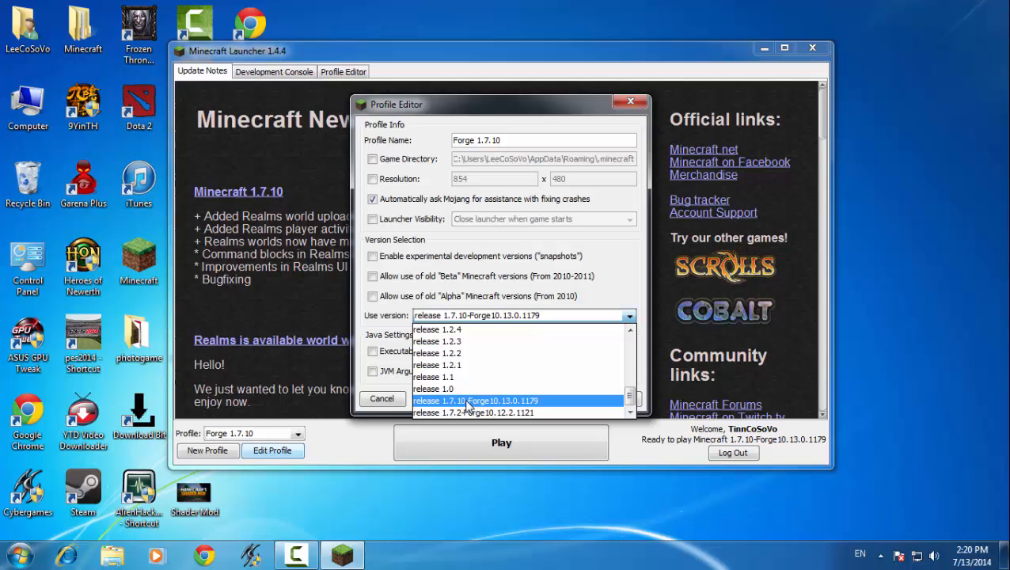
pyautogui.click(475, 399)
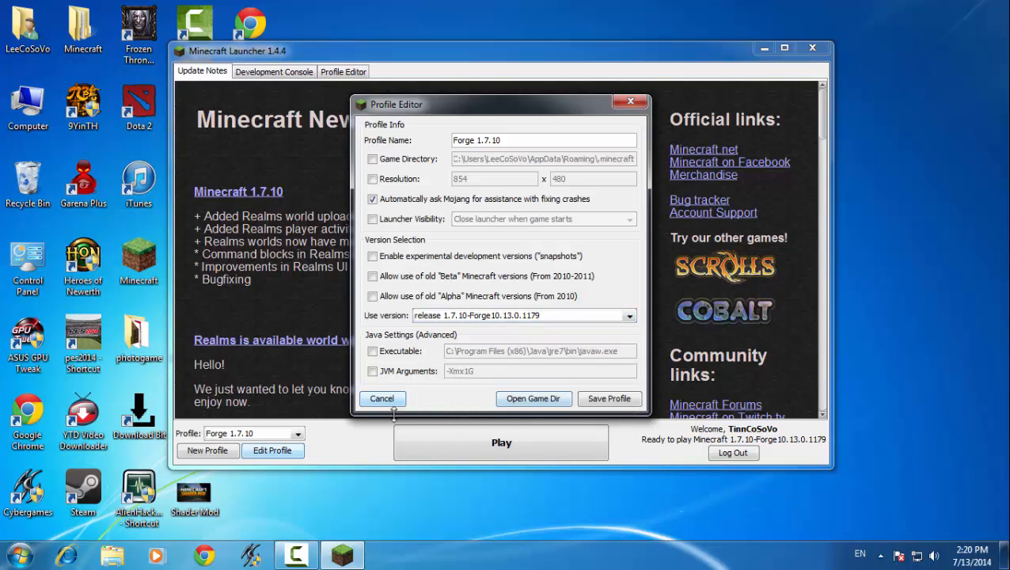
# Play the Forge 1.7.10 profile and let Minecraft load to the title screen
pyautogui.click(382, 398)
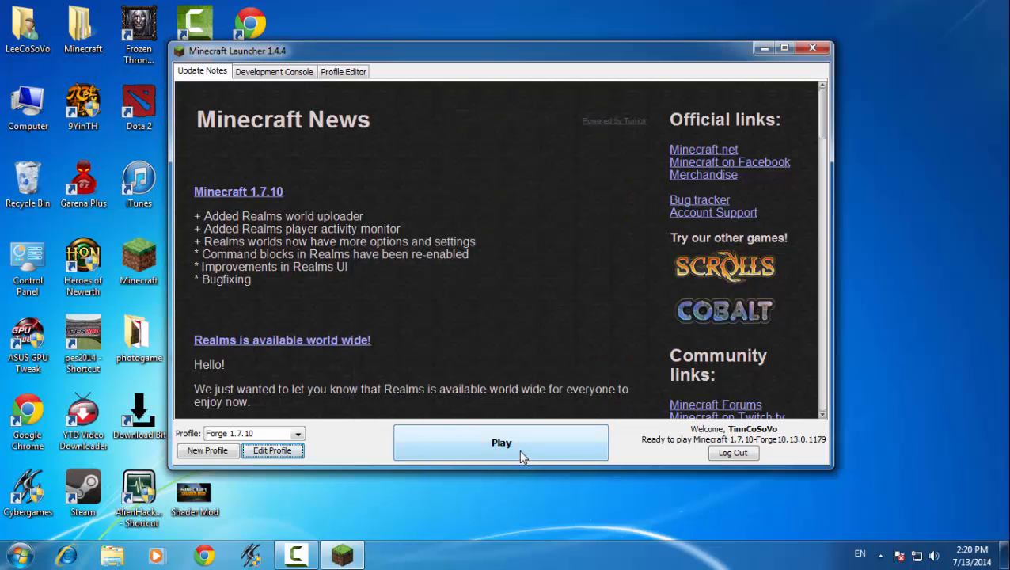
pyautogui.click(501, 442)
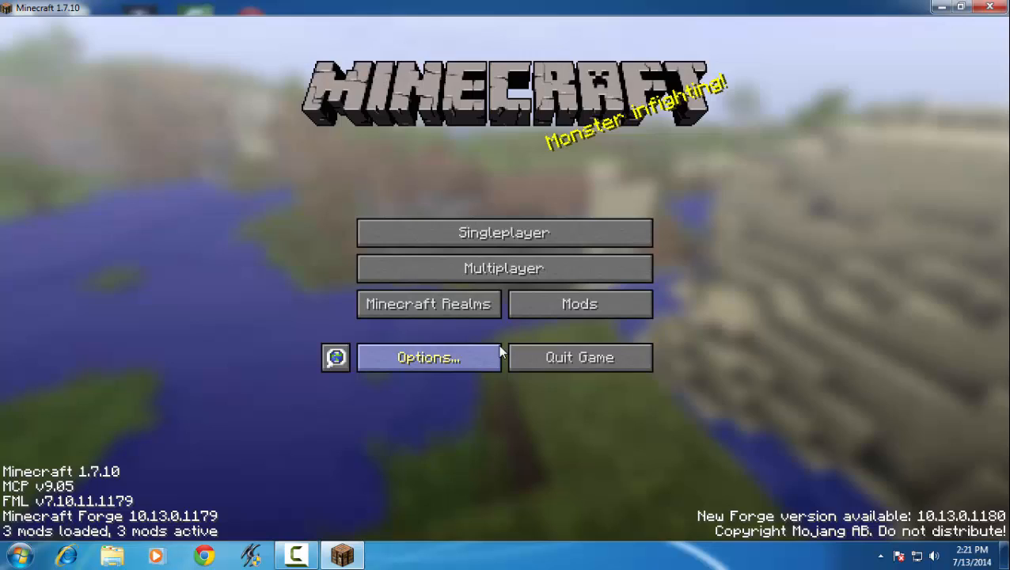
# Review the Mods list, shader pack settings and saved singleplayer worlds, returning to title
pyautogui.click(580, 304)
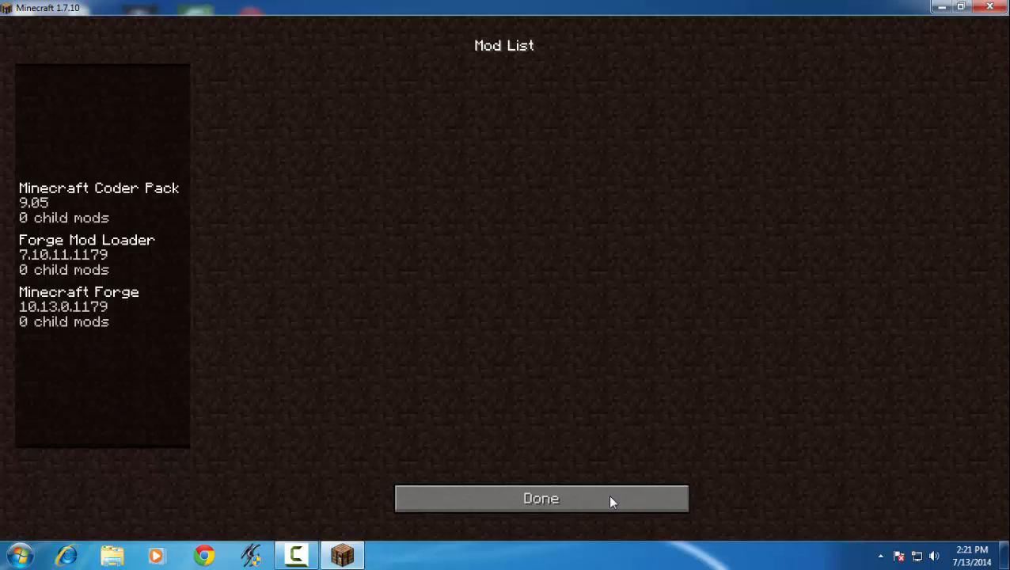
pyautogui.click(540, 498)
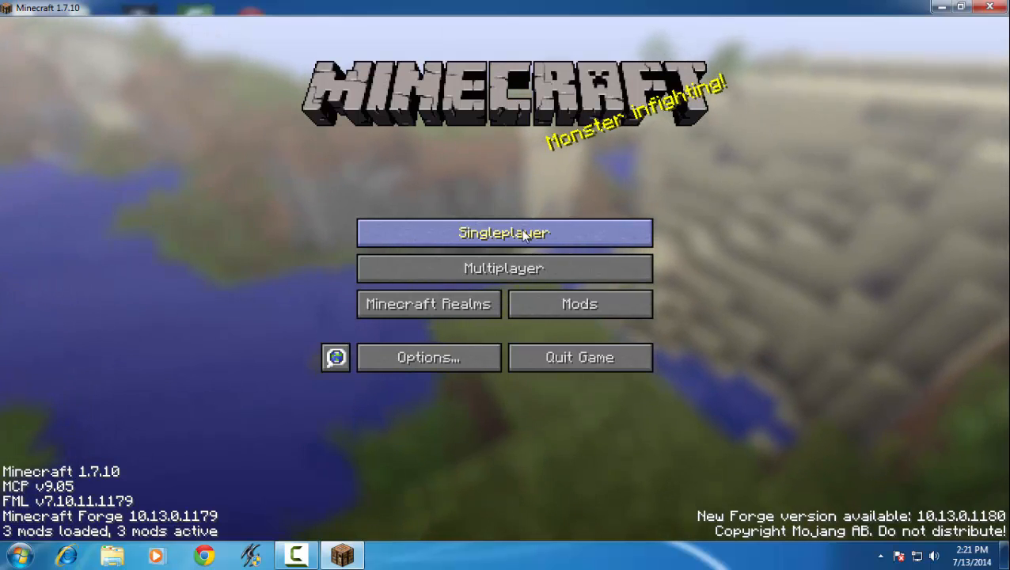
pyautogui.click(503, 232)
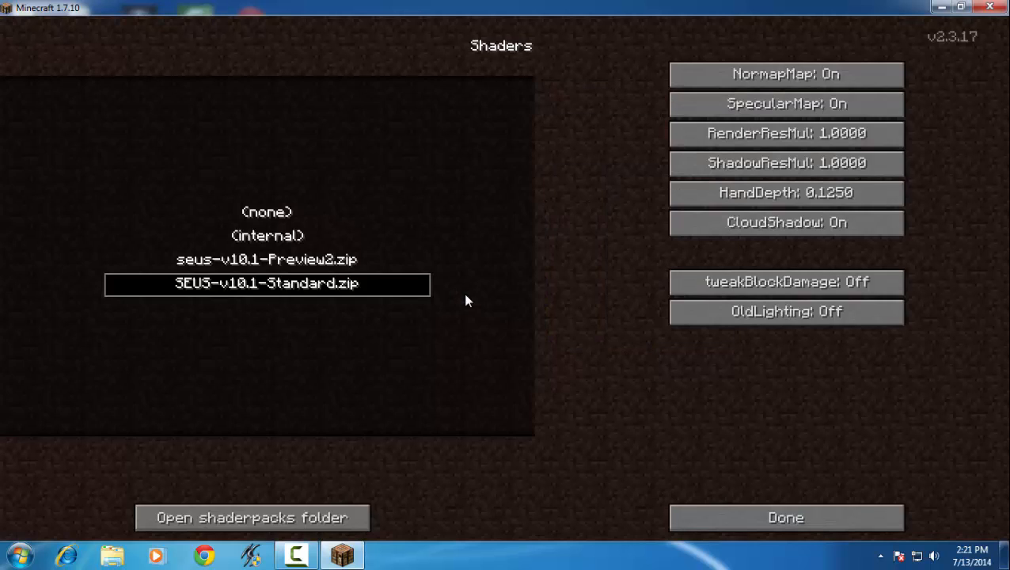
pyautogui.click(784, 518)
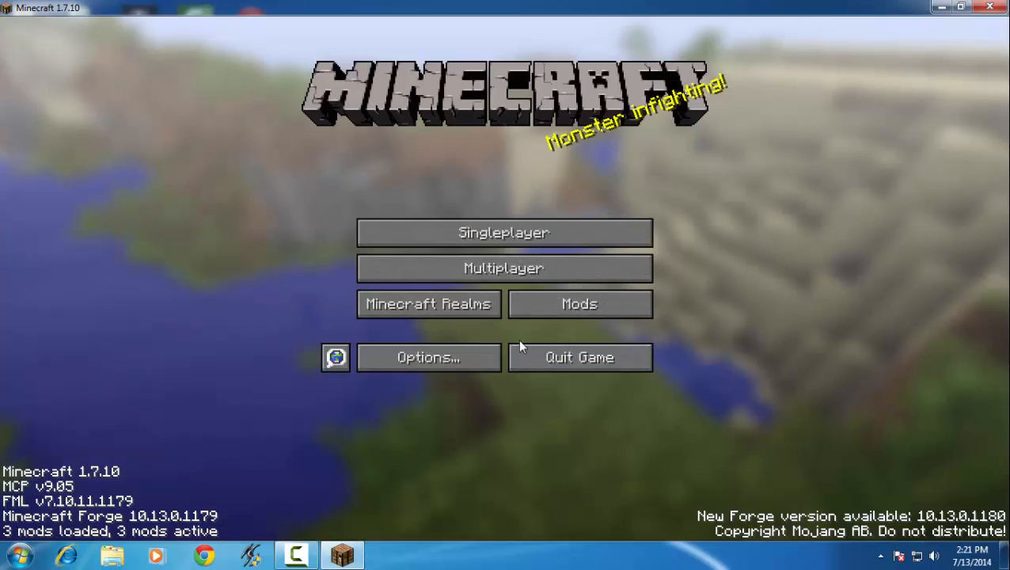
pyautogui.click(504, 232)
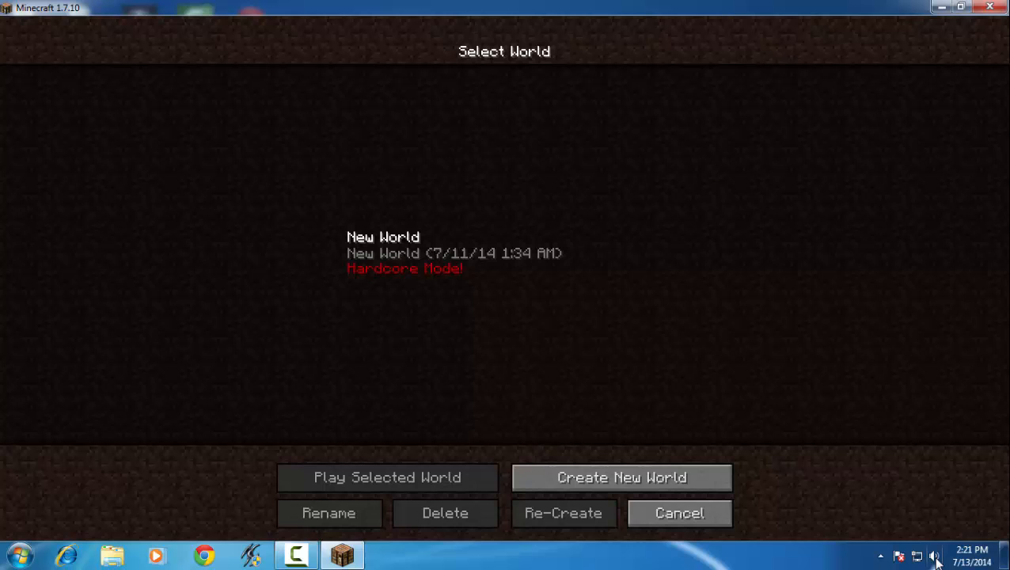
pyautogui.click(678, 512)
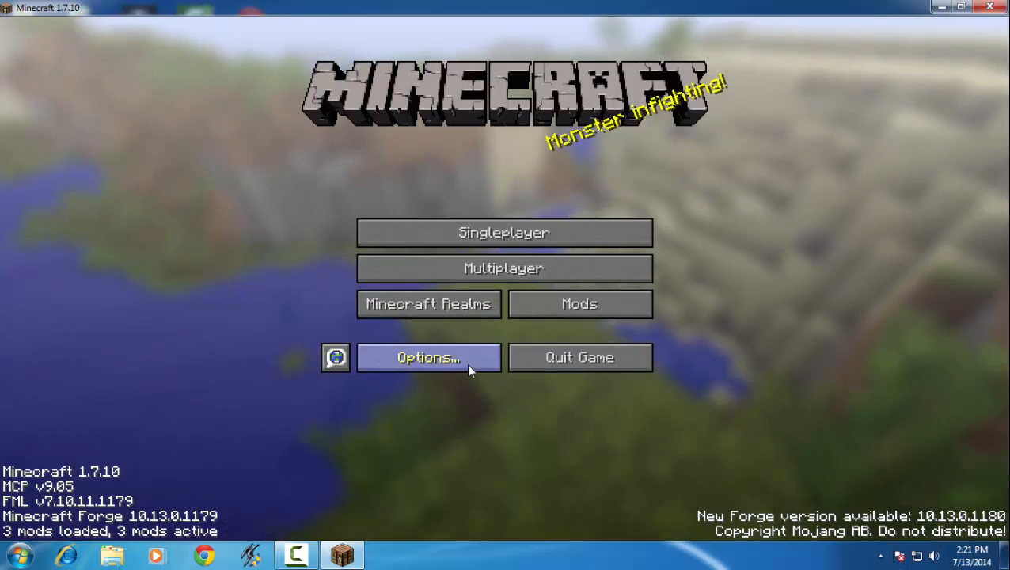
# Lower Master Volume to 10% in Music & Sounds settings
pyautogui.click(428, 357)
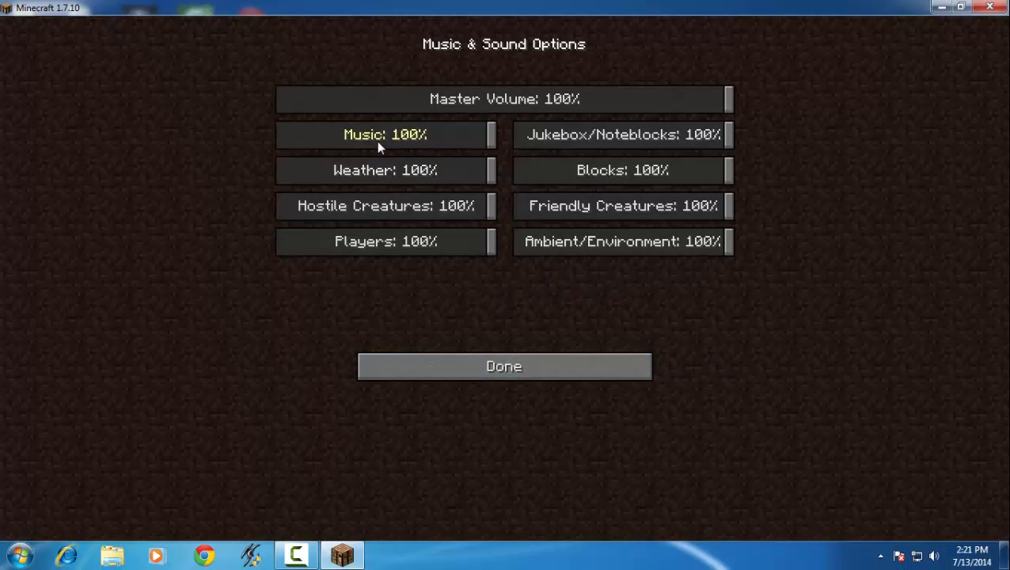
pyautogui.moveTo(725, 98); pyautogui.dragTo(352, 98)
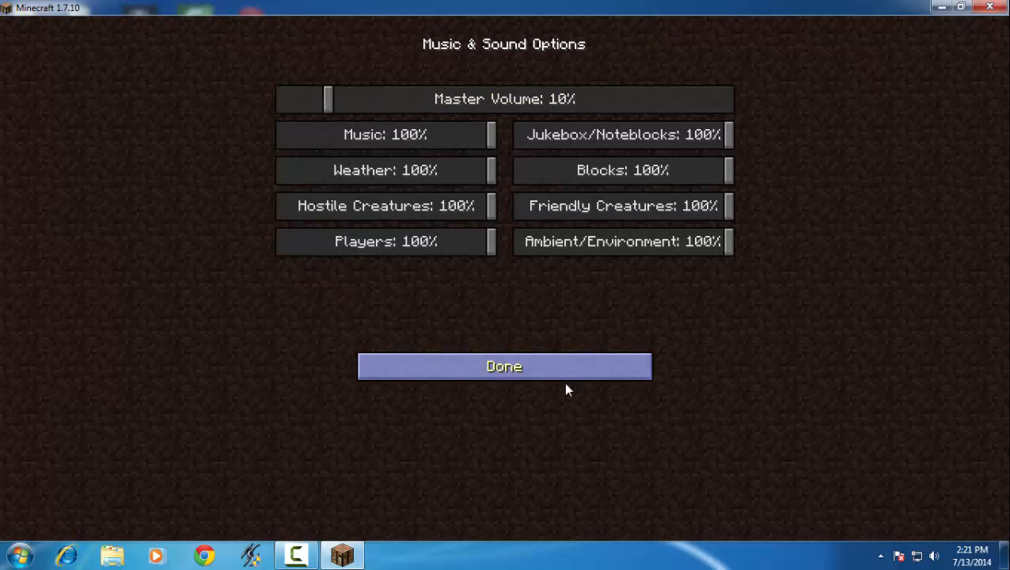
pyautogui.click(503, 366)
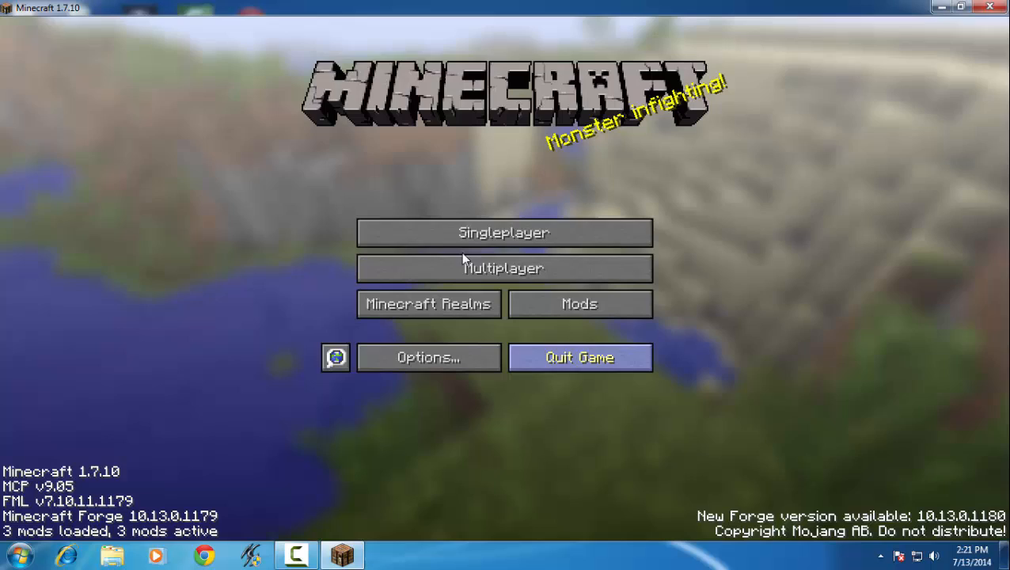
# Enter the hardcore New World, quit after dying, and load it again
pyautogui.click(503, 232)
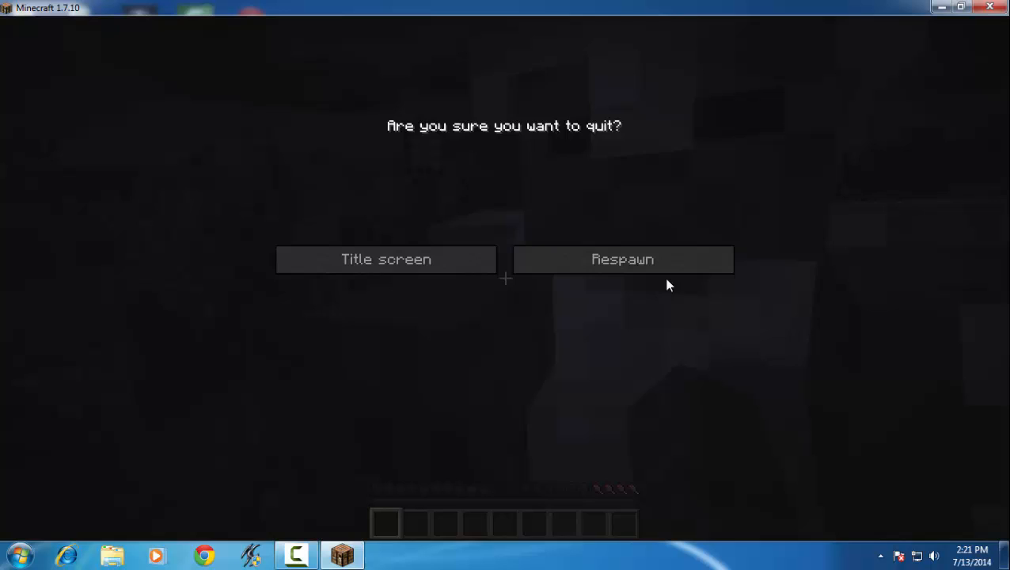
pyautogui.click(386, 258)
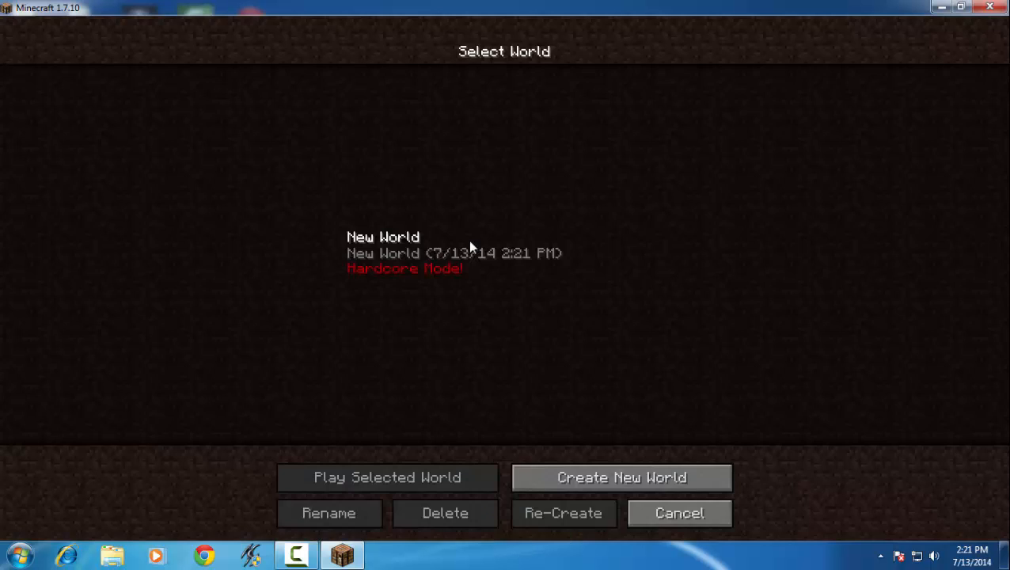
pyautogui.click(386, 476)
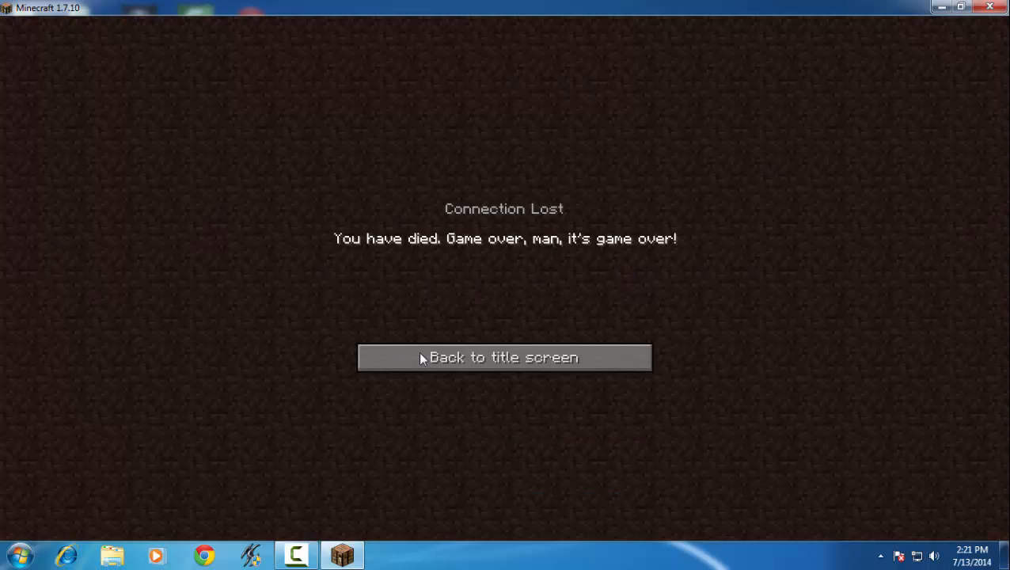
# Dismiss the game-over message and cancel out of the Multiplayer server screen
pyautogui.click(504, 357)
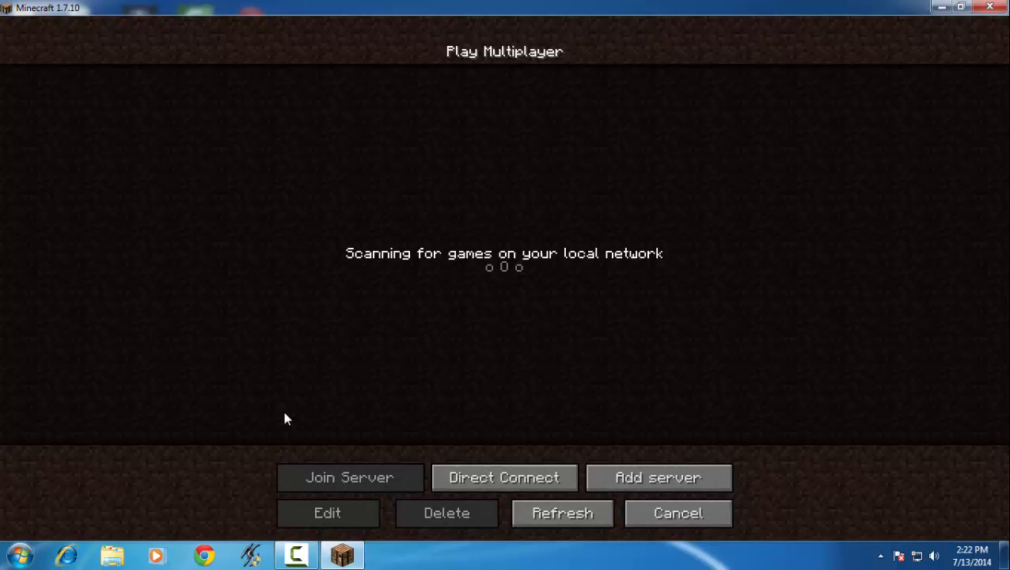
pyautogui.moveTo(477, 362)
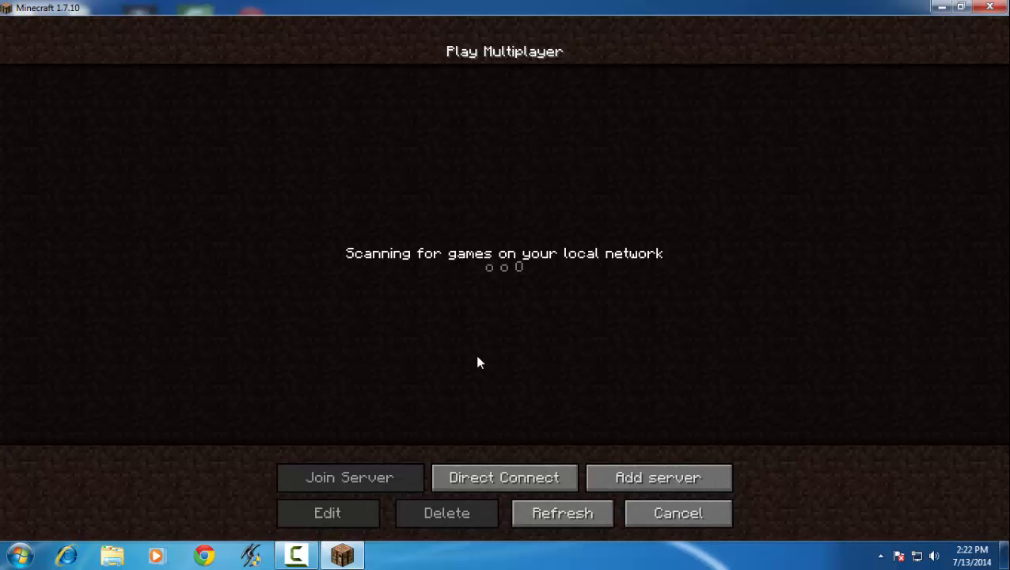
pyautogui.moveTo(483, 372)
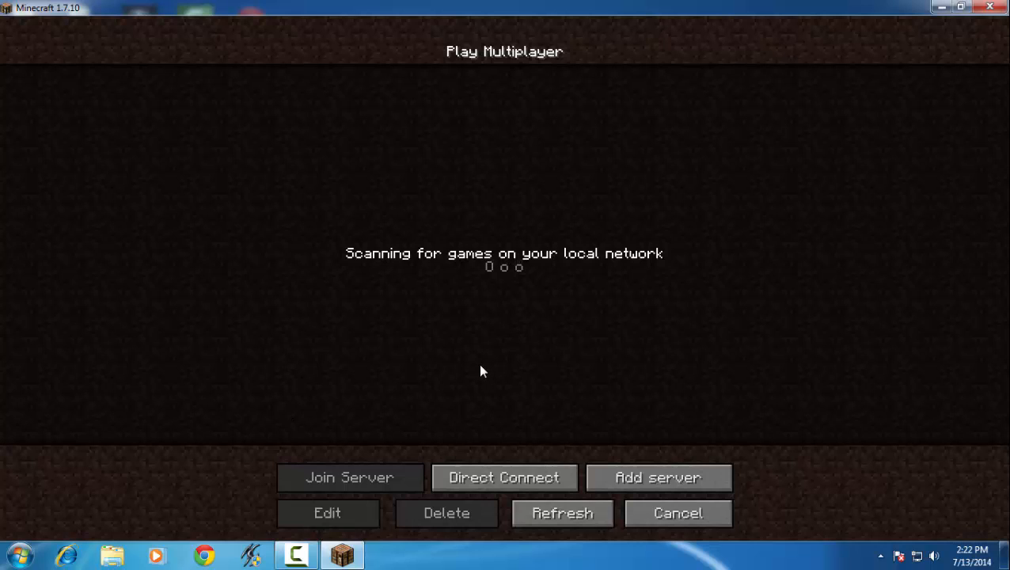
pyautogui.moveTo(631, 407)
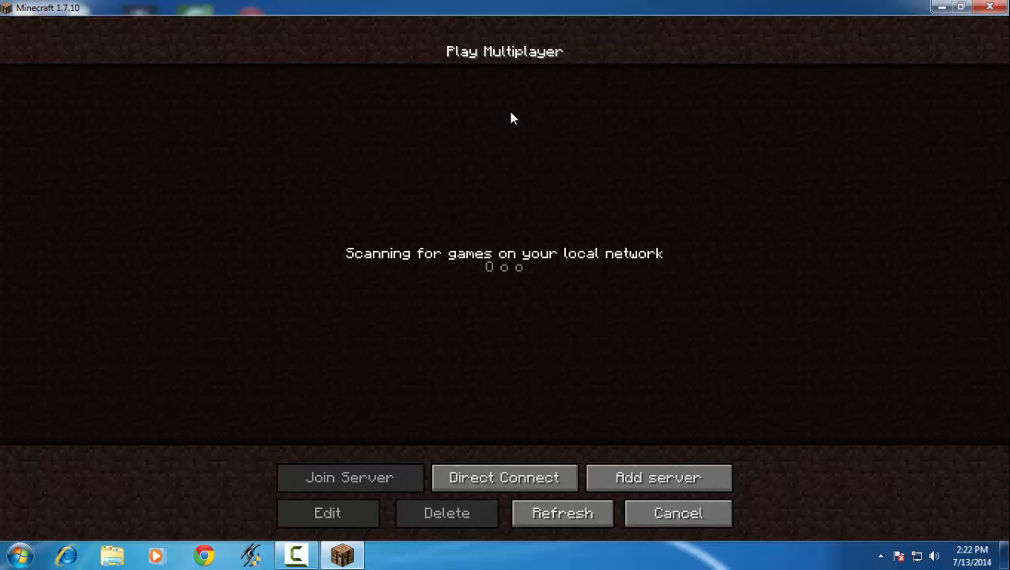
pyautogui.moveTo(468, 233)
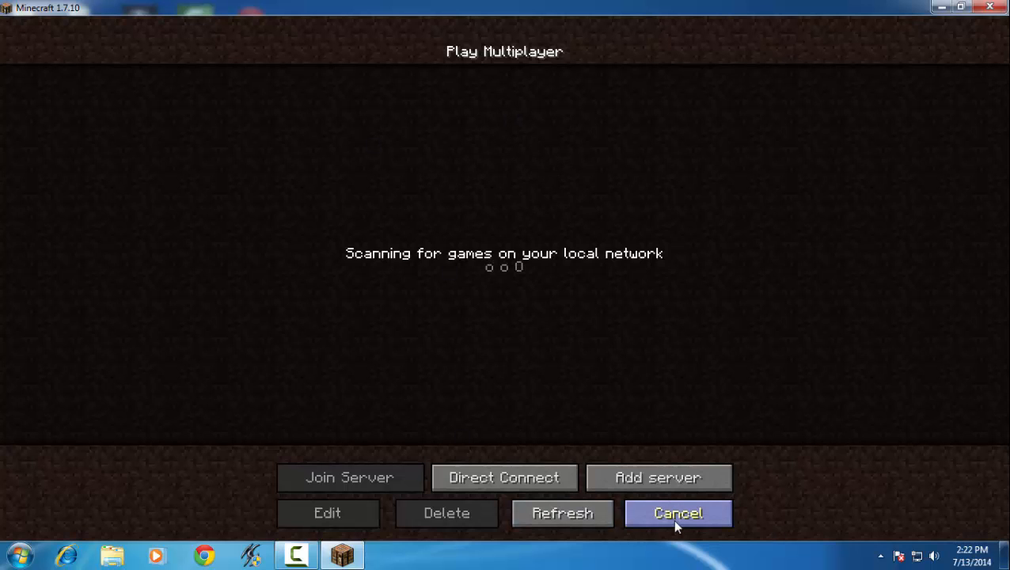
pyautogui.click(677, 513)
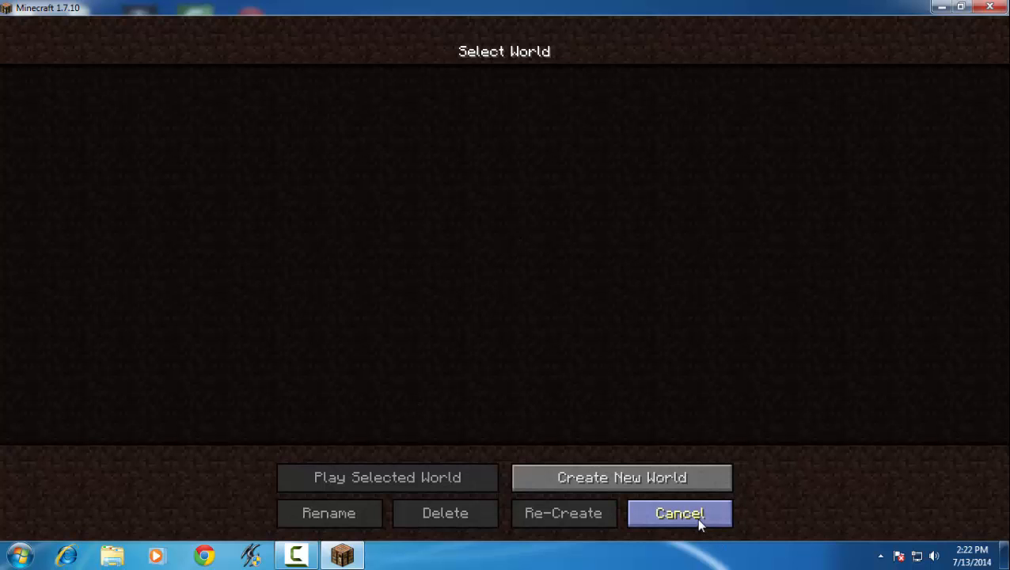
pyautogui.moveTo(575, 241)
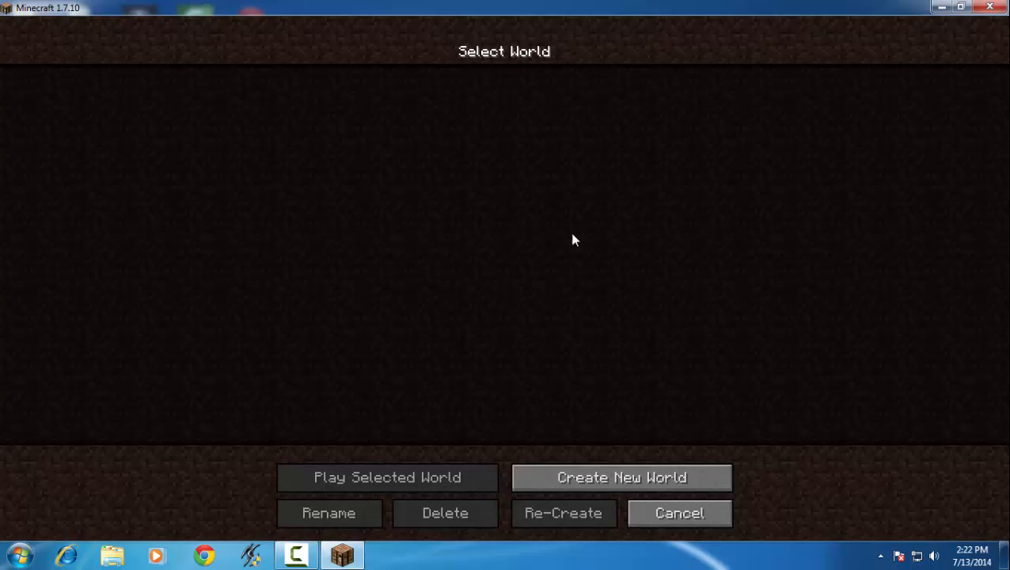
# Create a Survival world with the default name New World
pyautogui.click(621, 477)
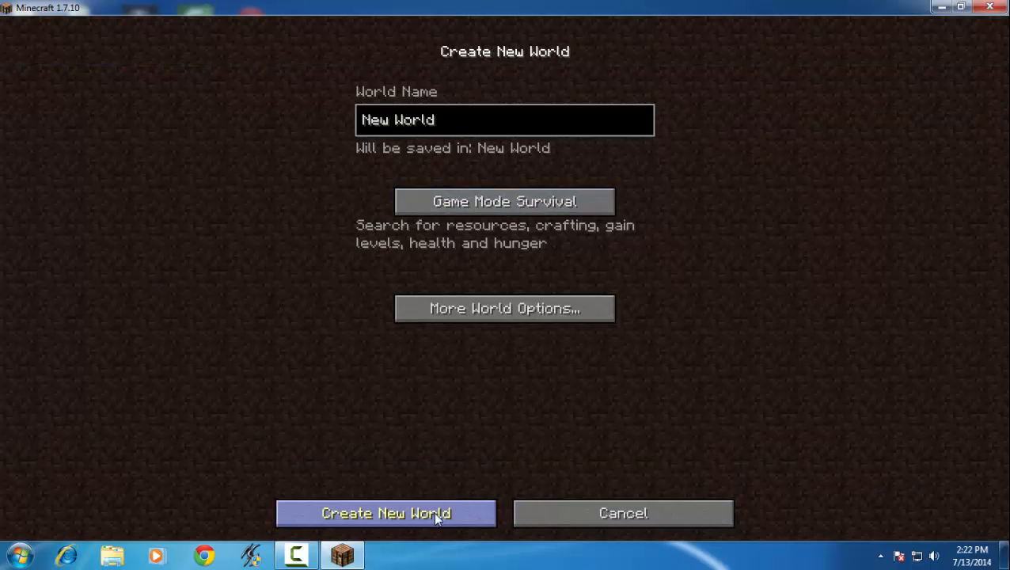
pyautogui.click(385, 512)
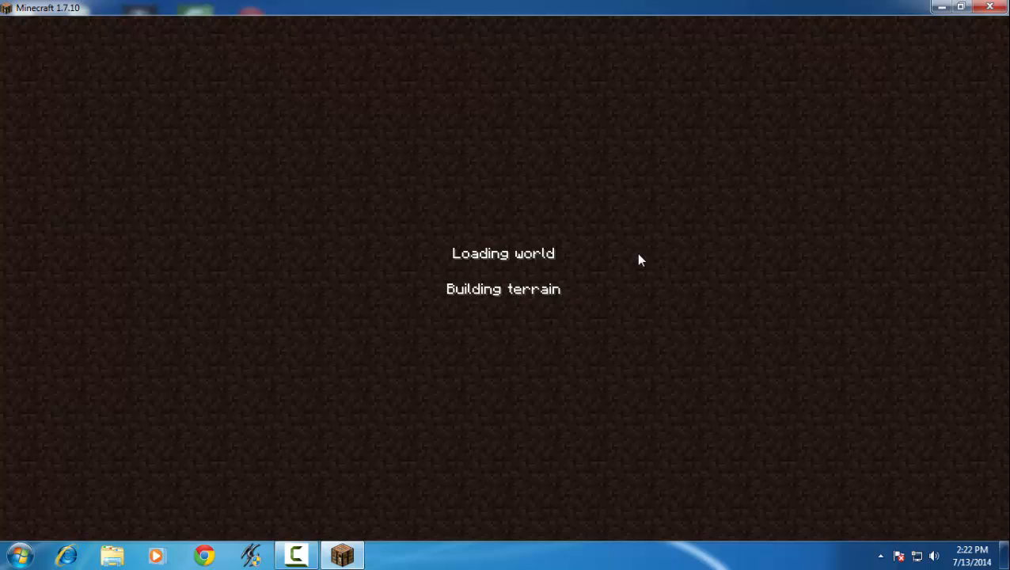
pyautogui.moveTo(354, 176)
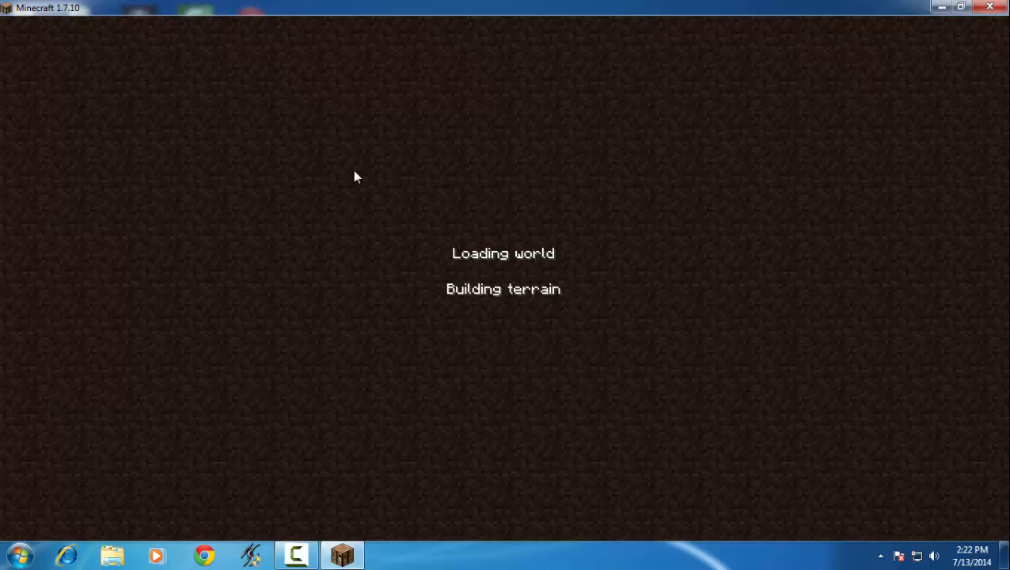
pyautogui.moveTo(629, 251)
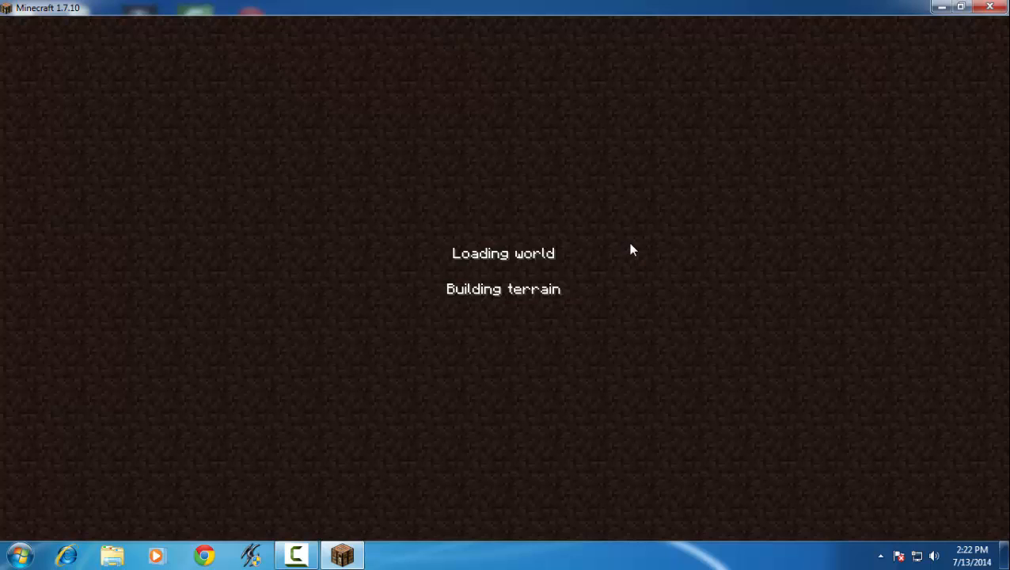
pyautogui.moveTo(618, 244)
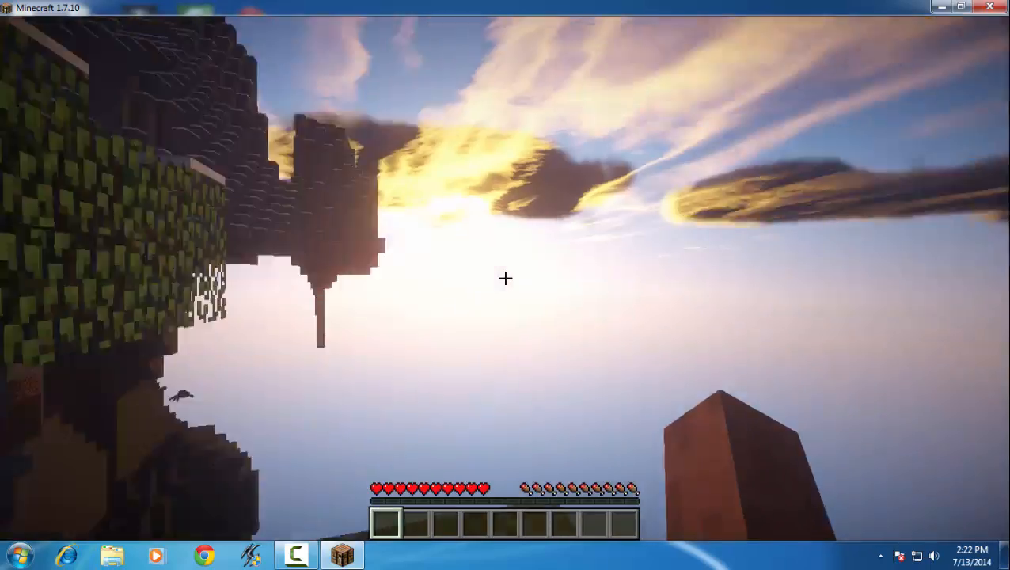
# Apply the seus-v10.1-Preview2.zip shader pack from the in-game Shaders options and resume play
pyautogui.press('Escape')
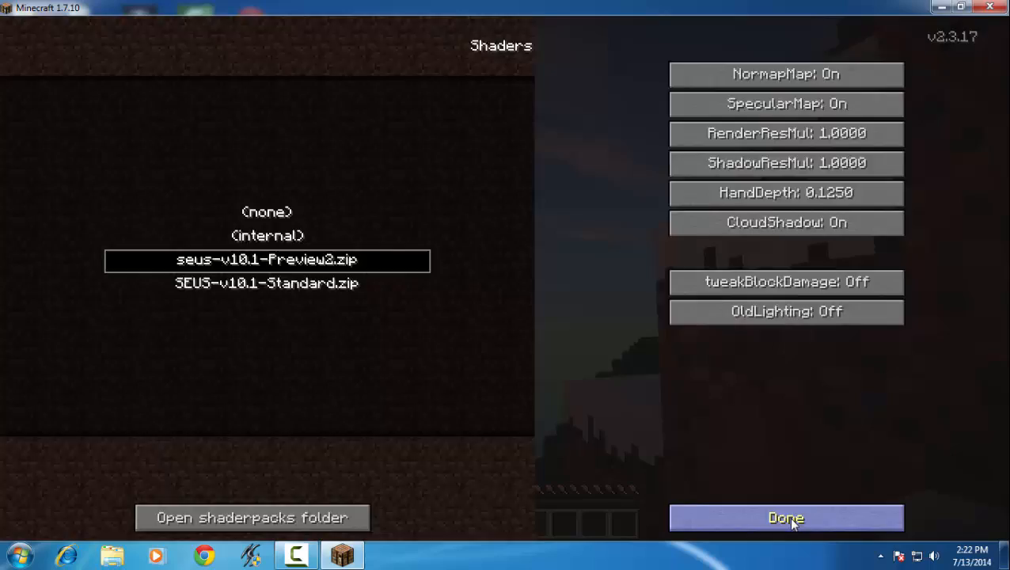
pyautogui.click(786, 517)
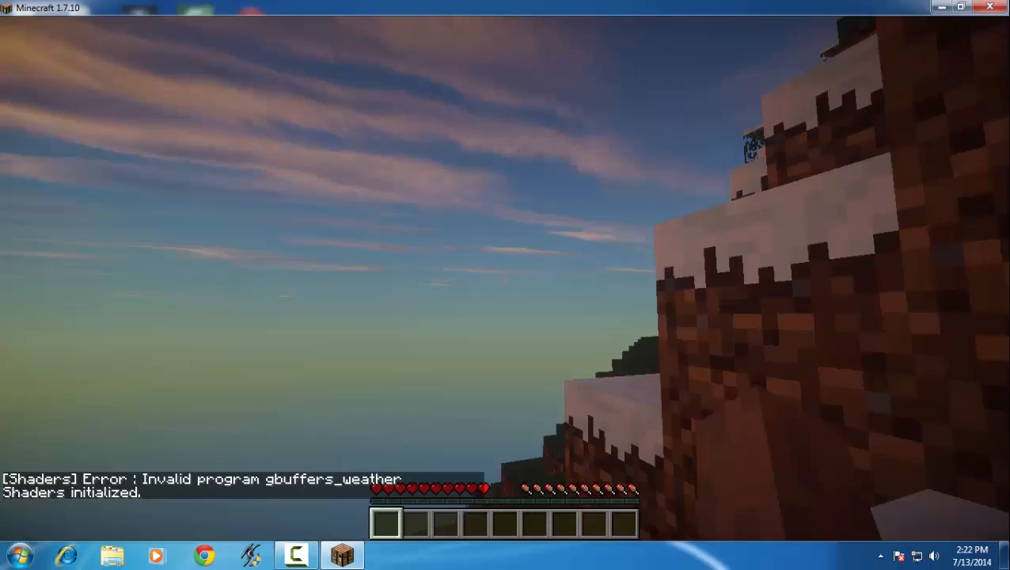
pyautogui.moveTo(505, 279)
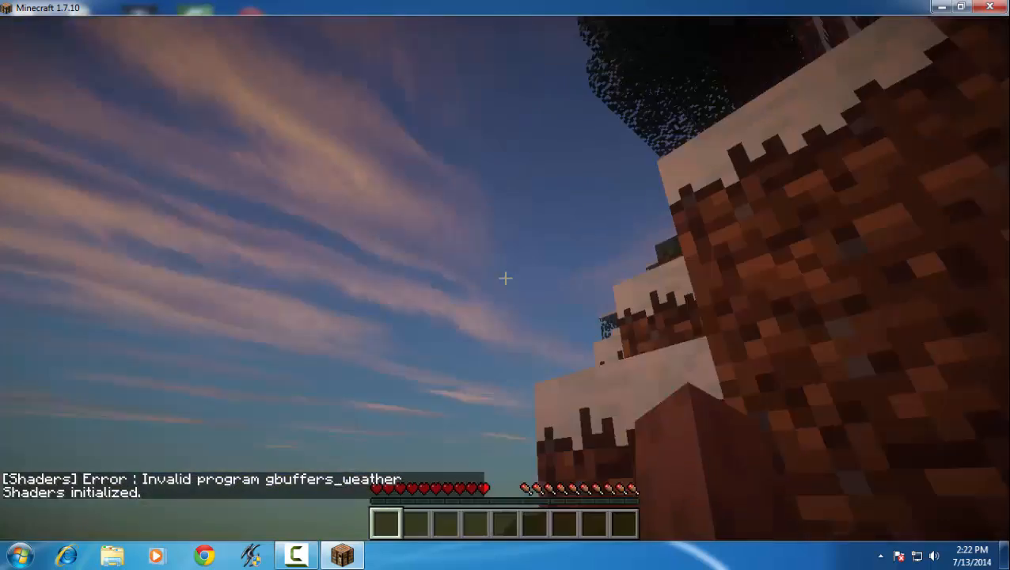